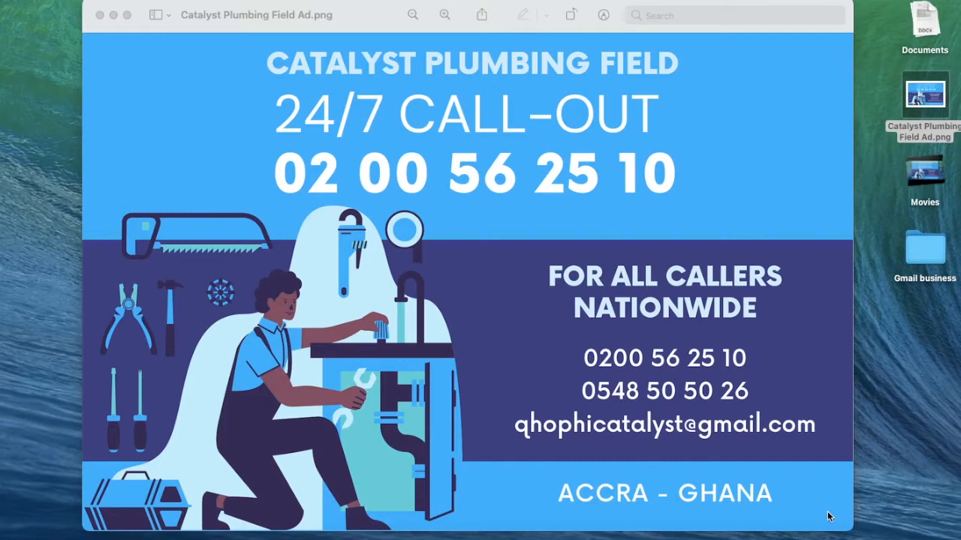
mouse_move(294, 399)
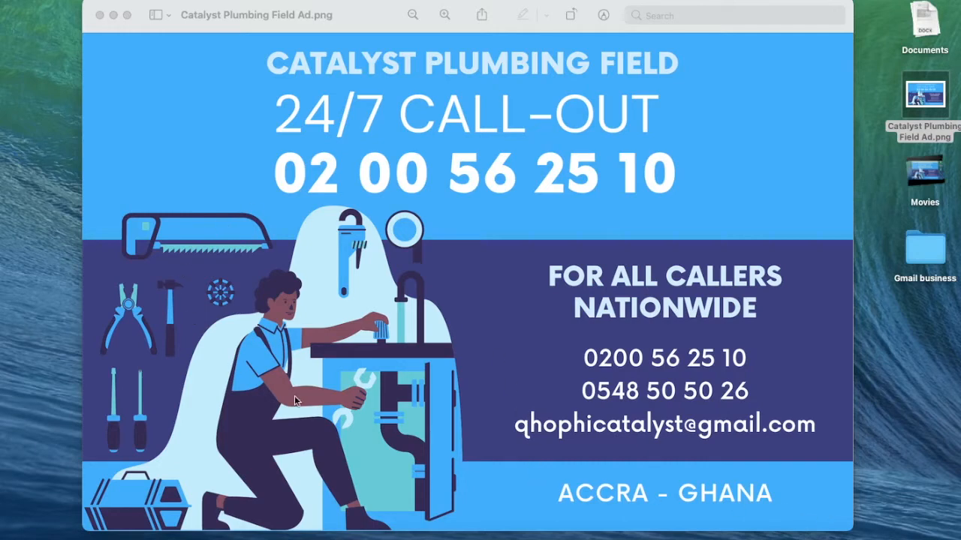
mouse_move(825, 341)
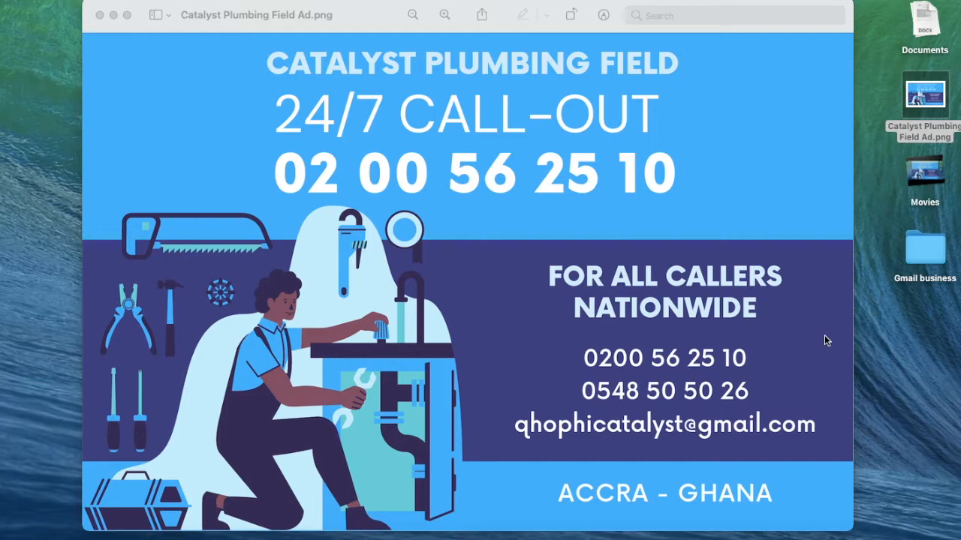
mouse_move(331, 366)
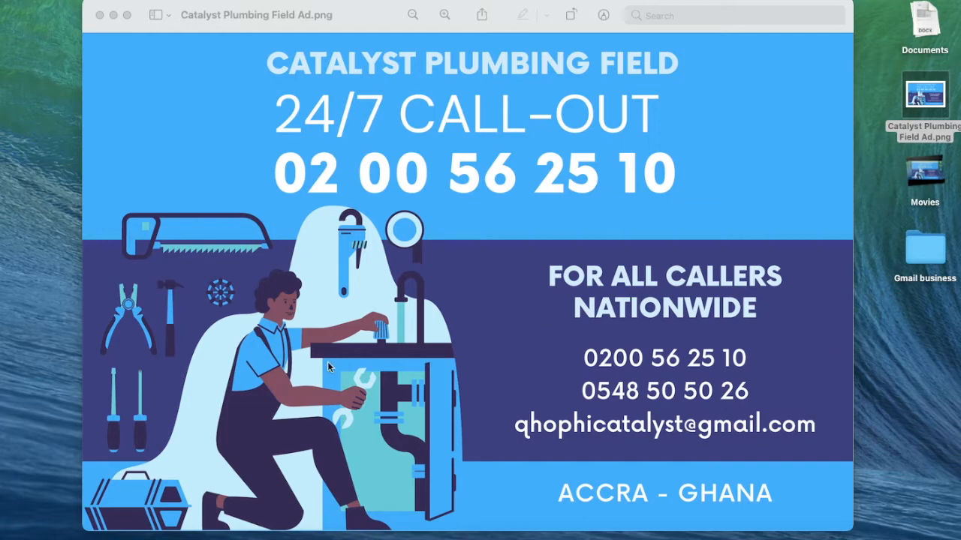
mouse_move(309, 423)
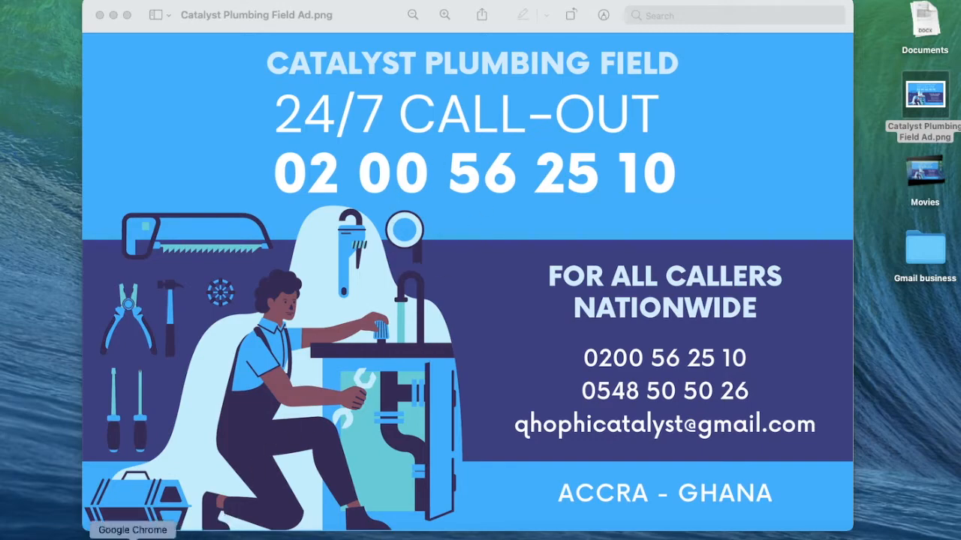
Search 'flyer' on the Canva home page and pick the Flyer (Landscape) suggestion
click(291, 9)
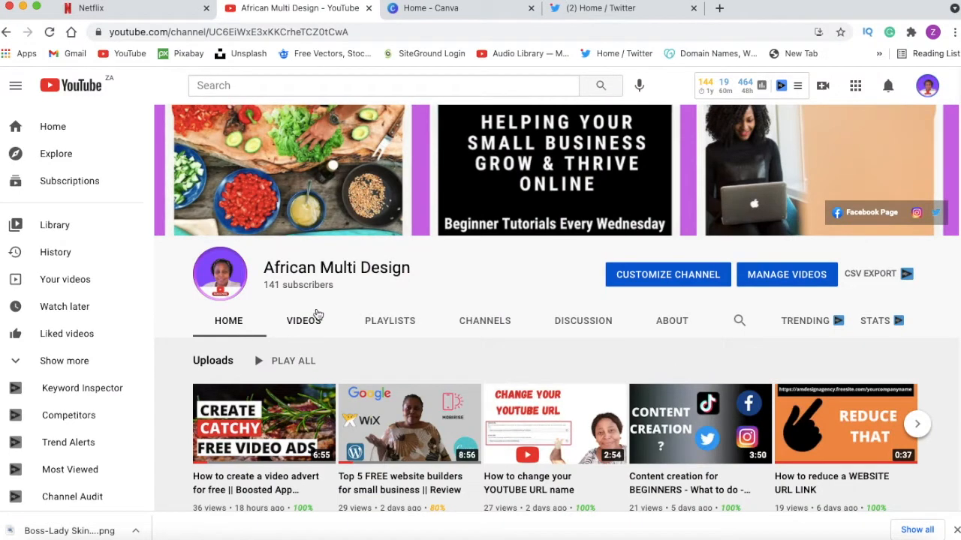
click(461, 7)
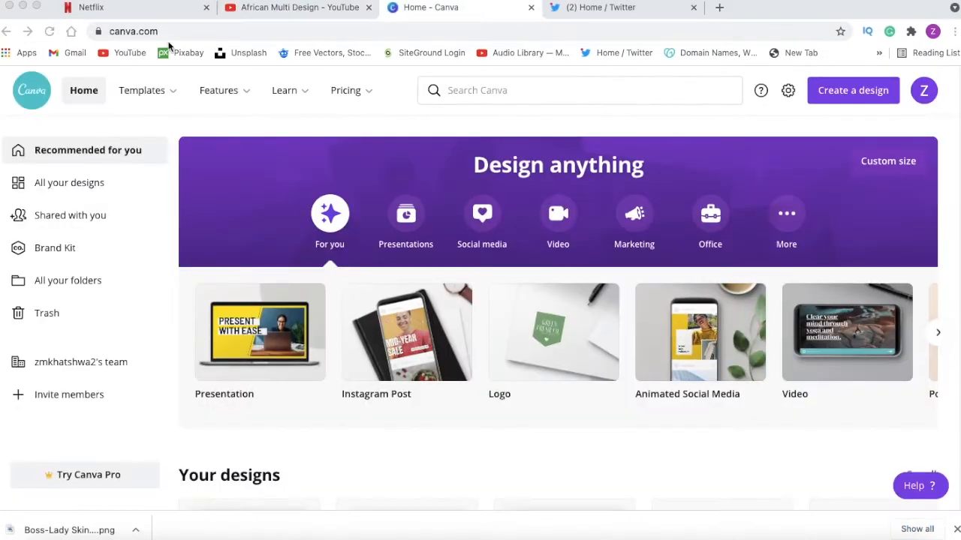
click(580, 90)
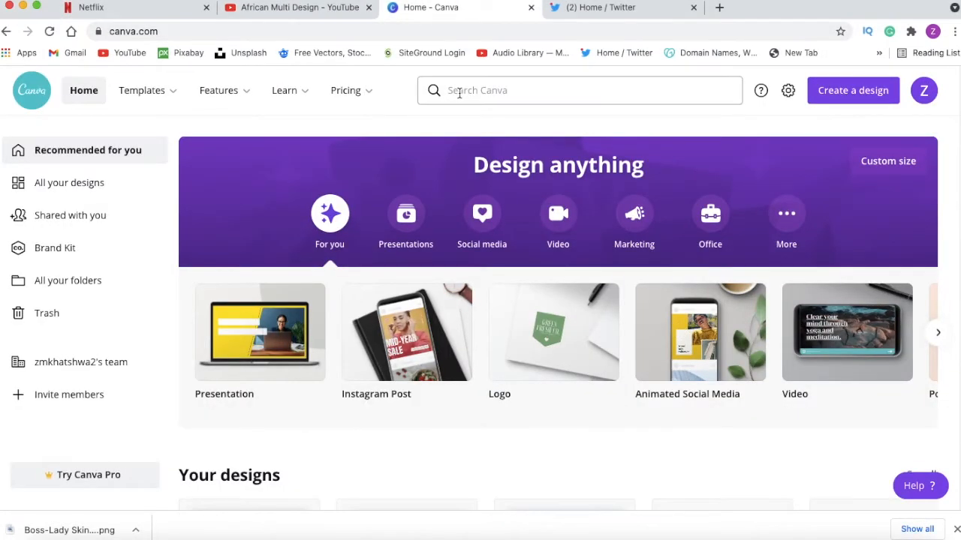
text(fly)
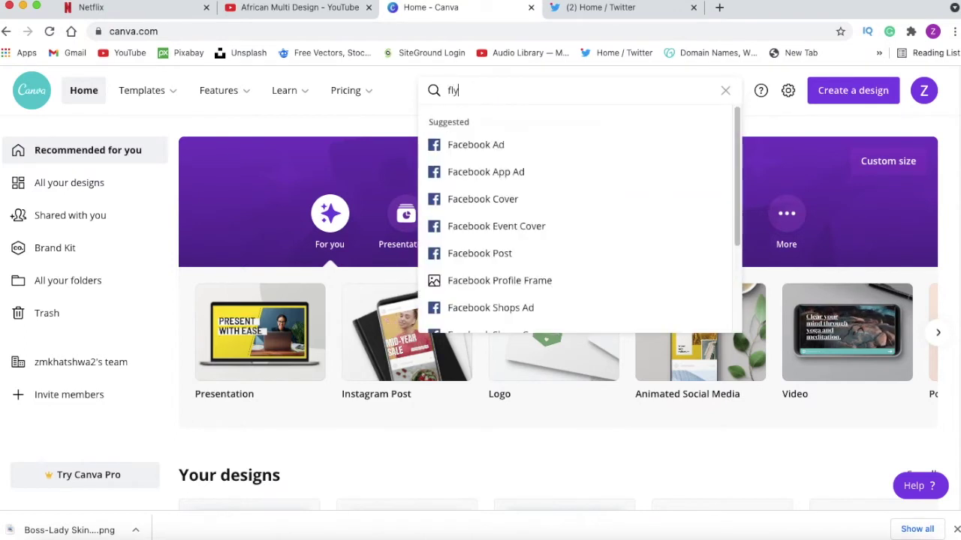
text(er)
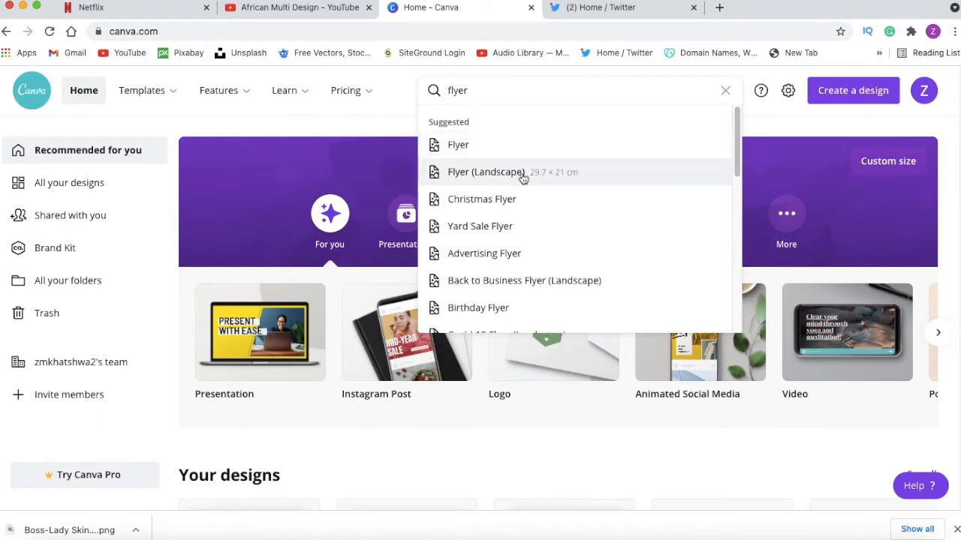
click(486, 171)
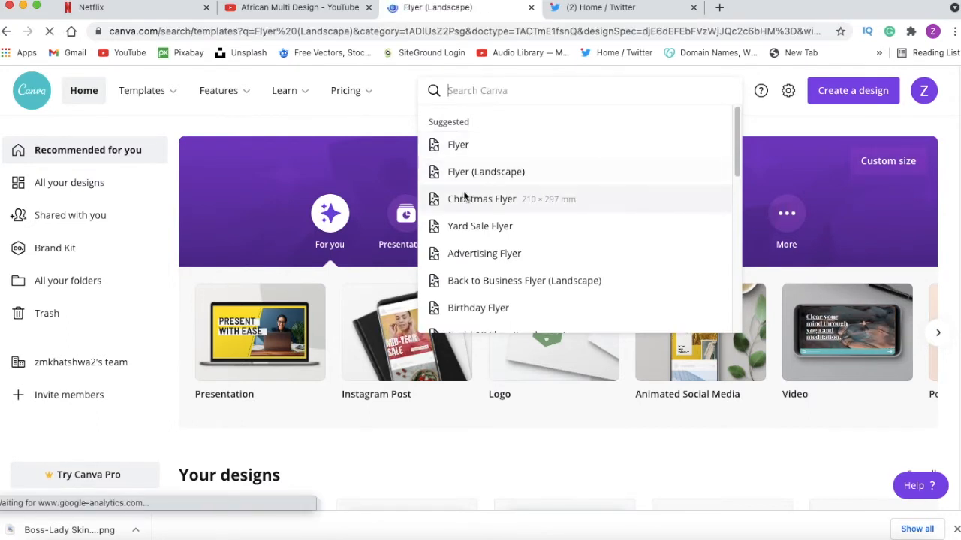
Browse the landscape flyer templates and start a design from the 24/7 COVID Emergency Hotline one
click(486, 171)
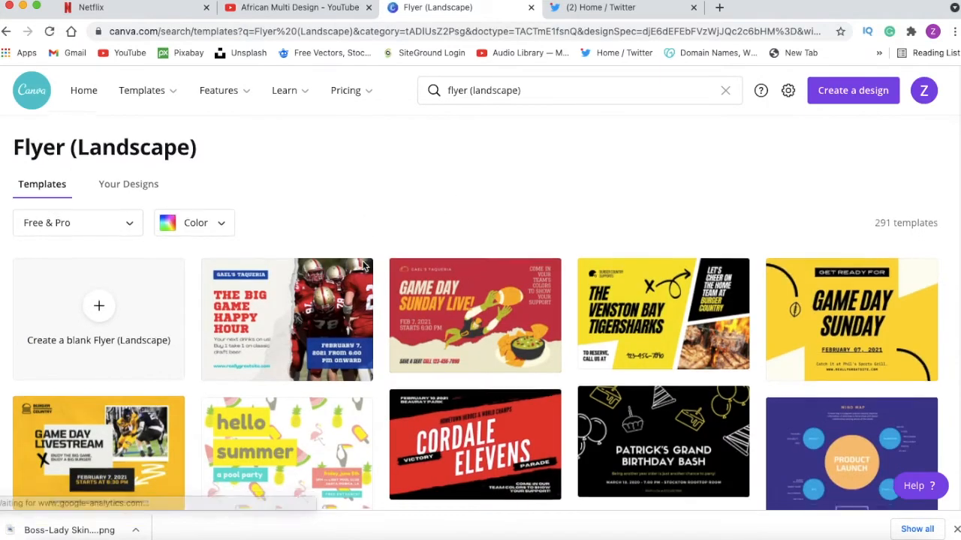
scroll(down, 3)
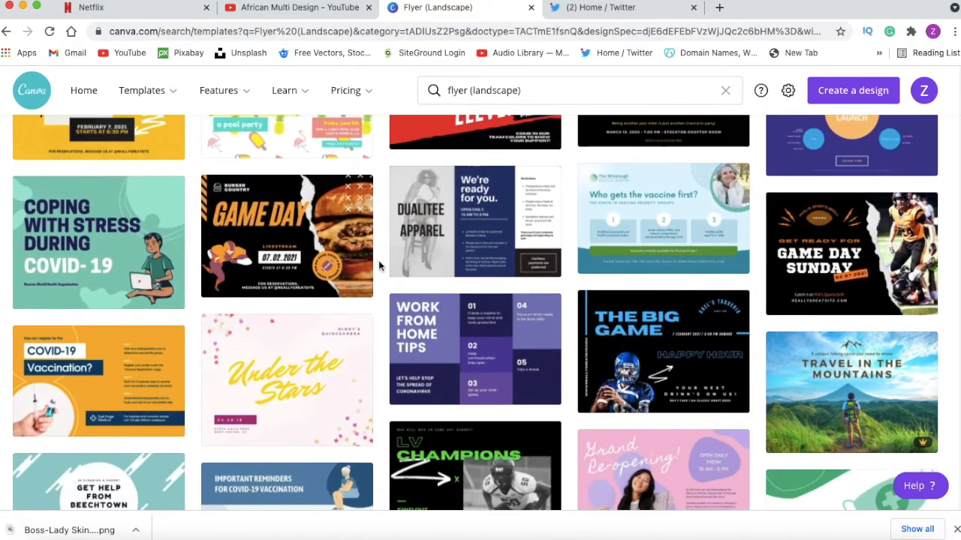
scroll(down, 3)
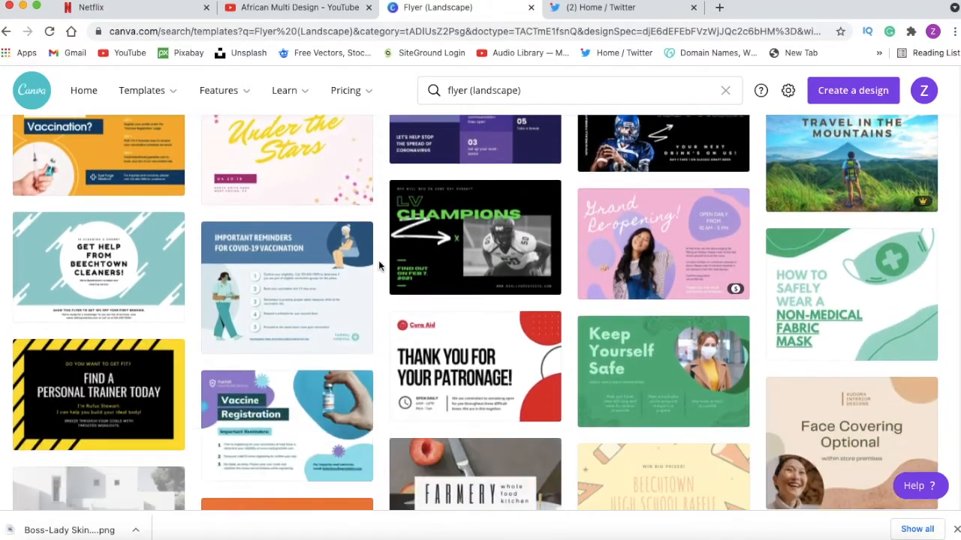
scroll(down, 3)
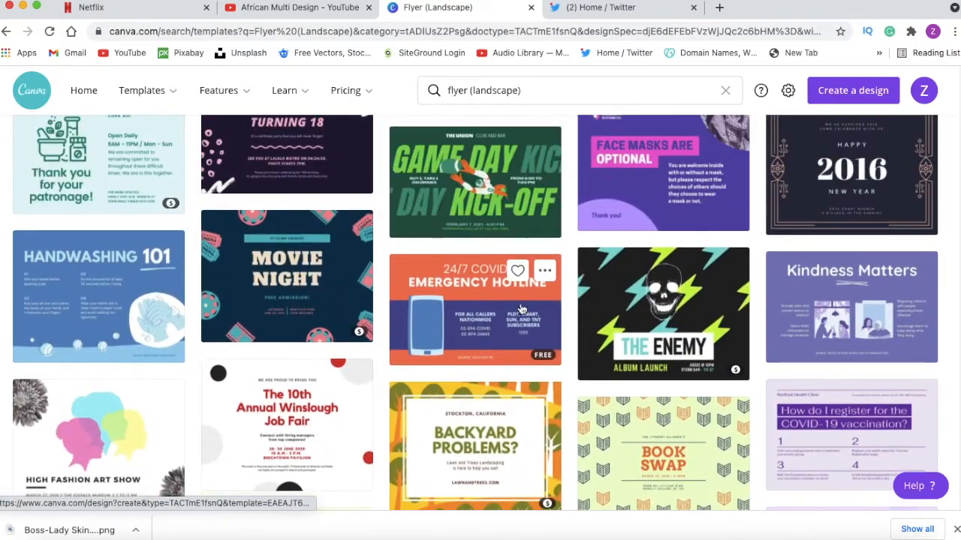
mouse_move(398, 288)
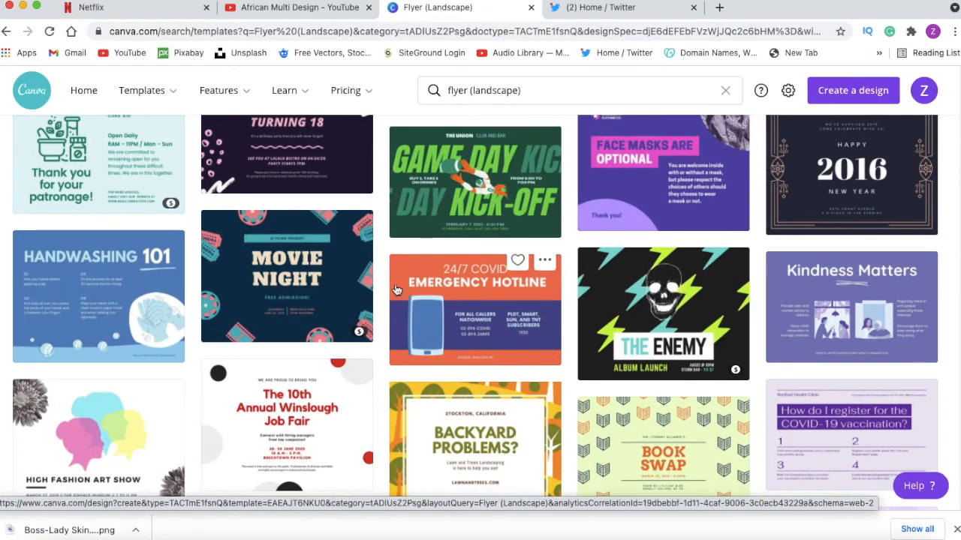
mouse_move(472, 347)
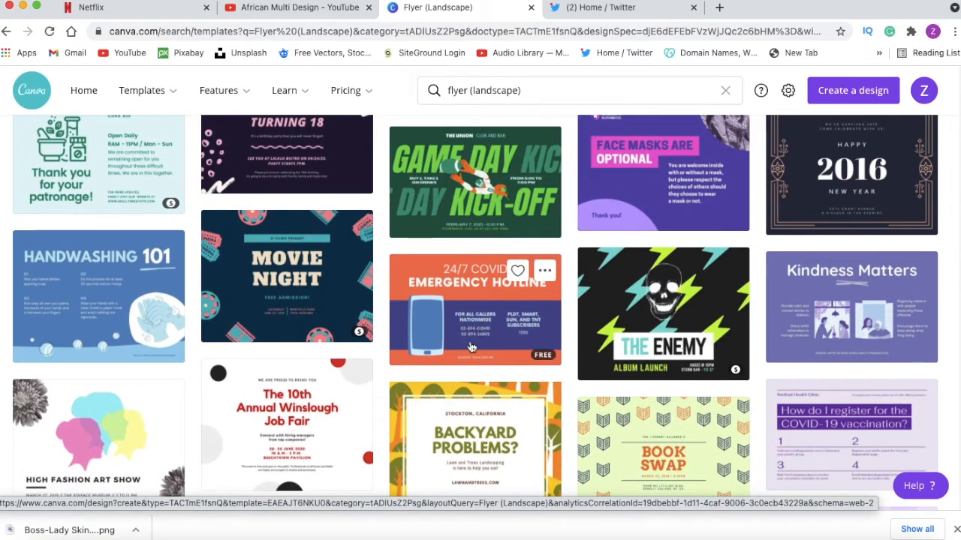
mouse_move(488, 323)
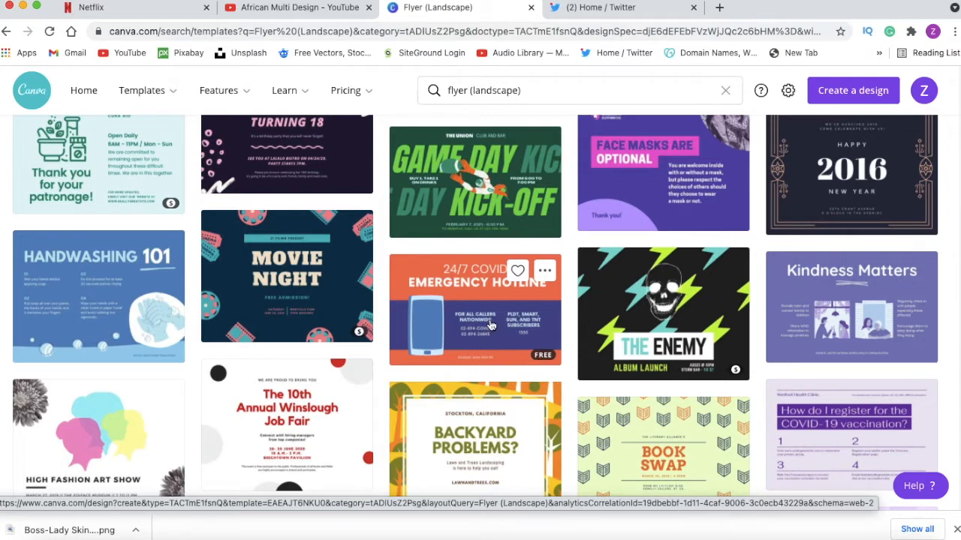
click(474, 311)
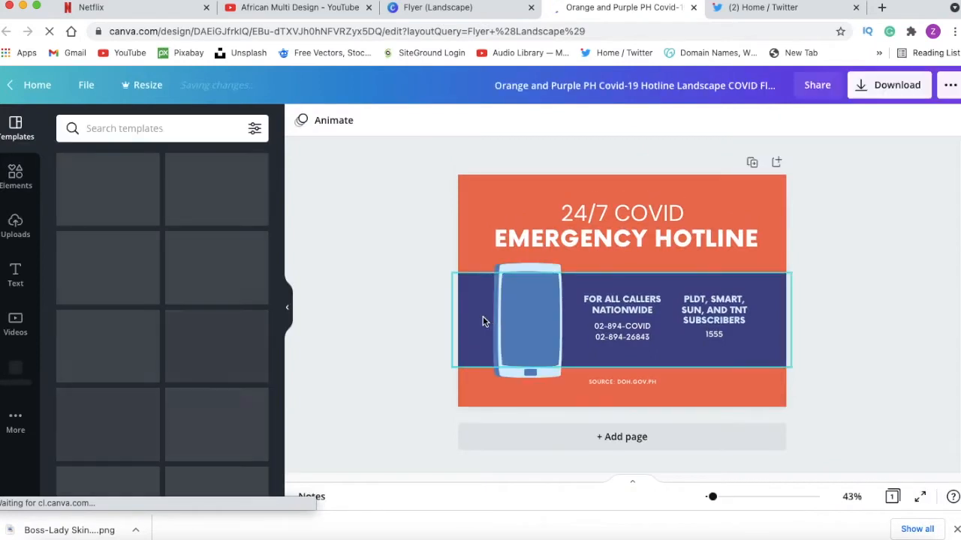
Recolour the orange background to bright blue from Default Colors and select the phone illustration for removal
click(449, 258)
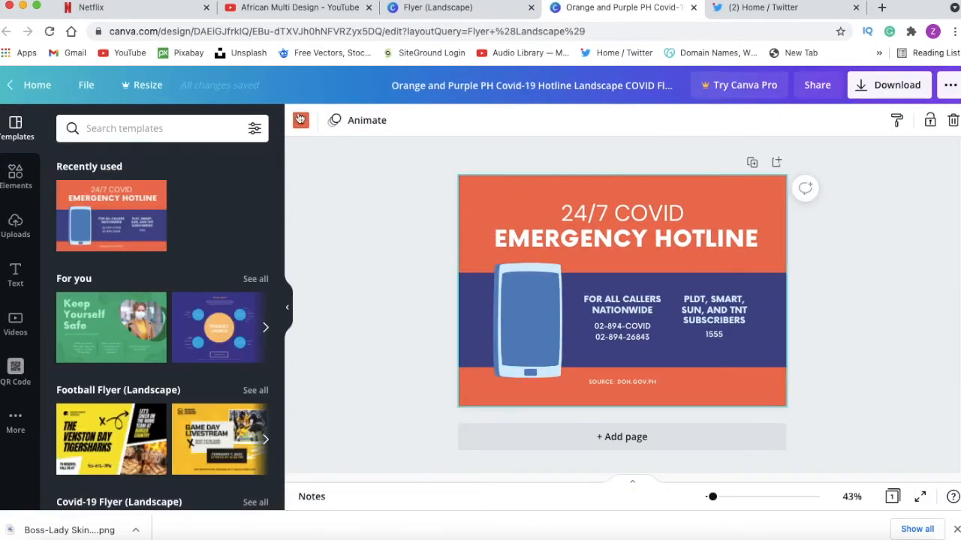
click(300, 120)
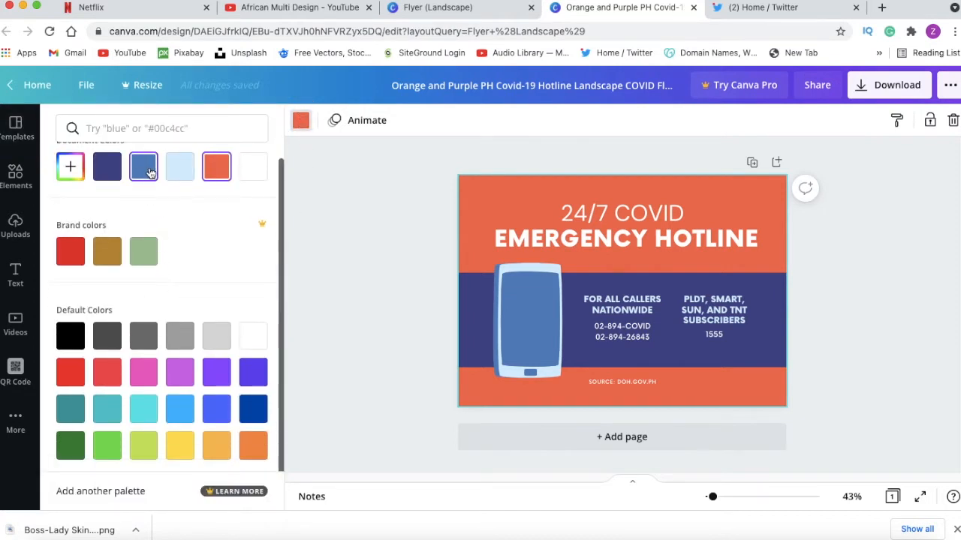
click(144, 409)
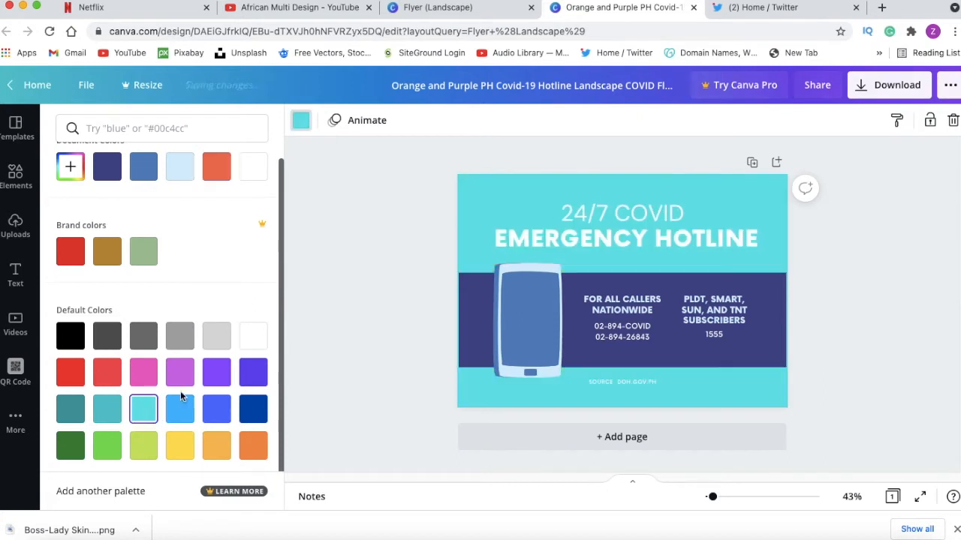
click(180, 408)
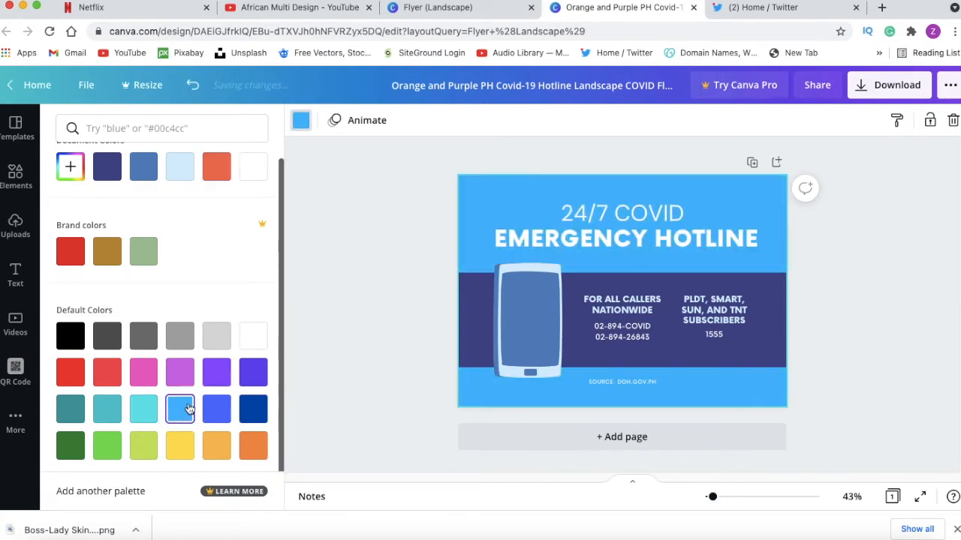
click(15, 128)
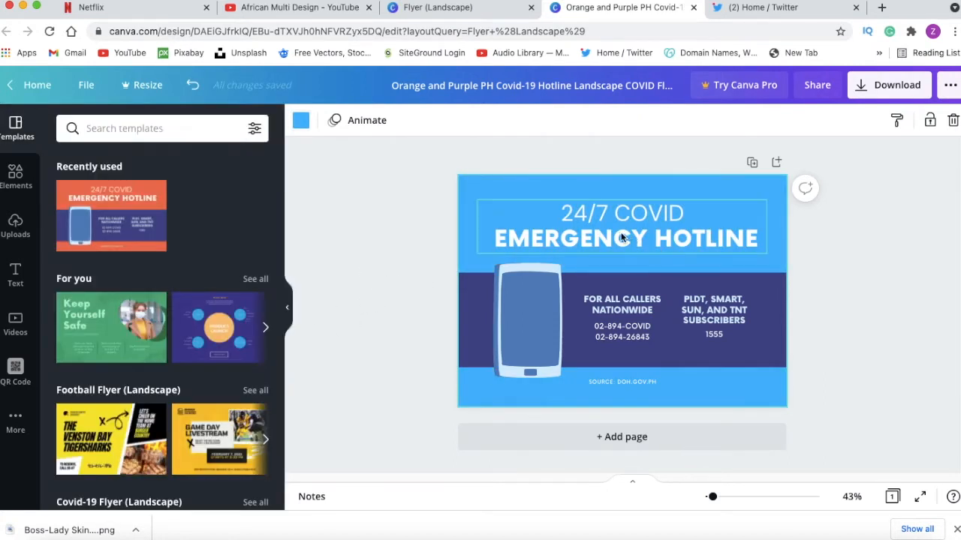
click(529, 322)
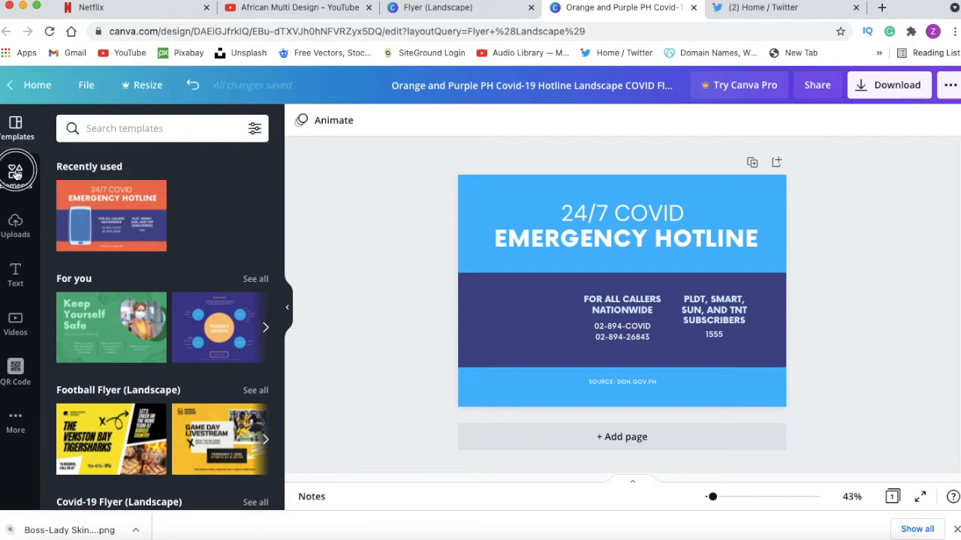
Find a 'plumber' illustration in Elements and enlarge it over the flyer's lower-left area
click(15, 173)
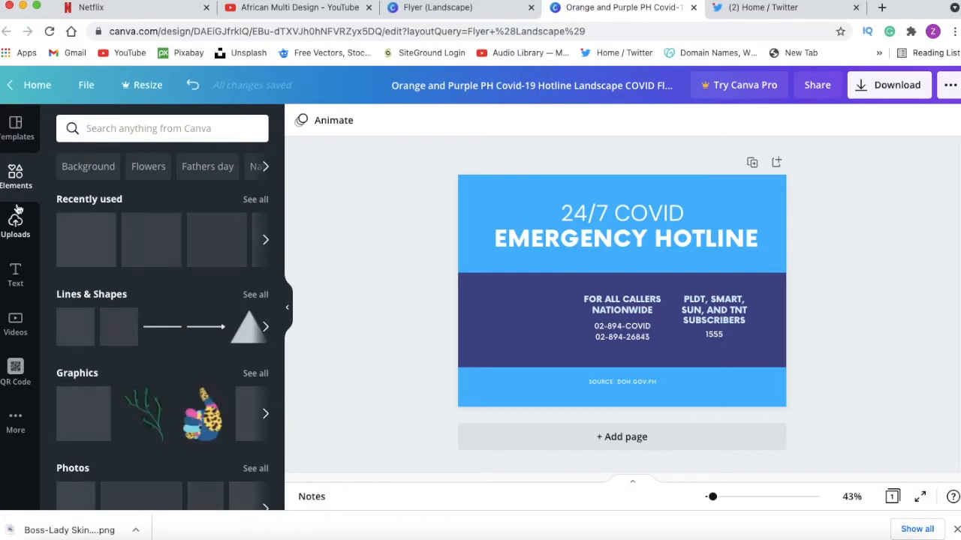
click(163, 128)
text(plumber)
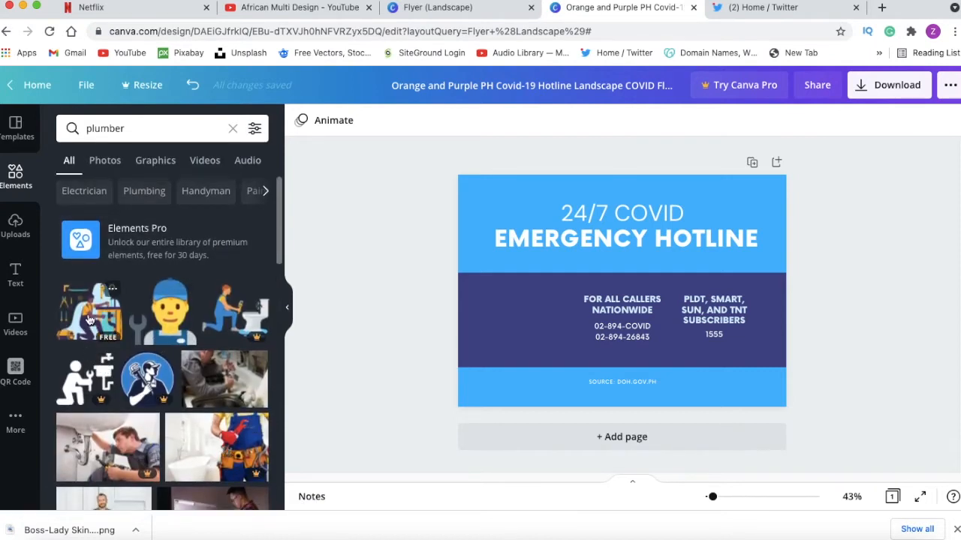
click(90, 309)
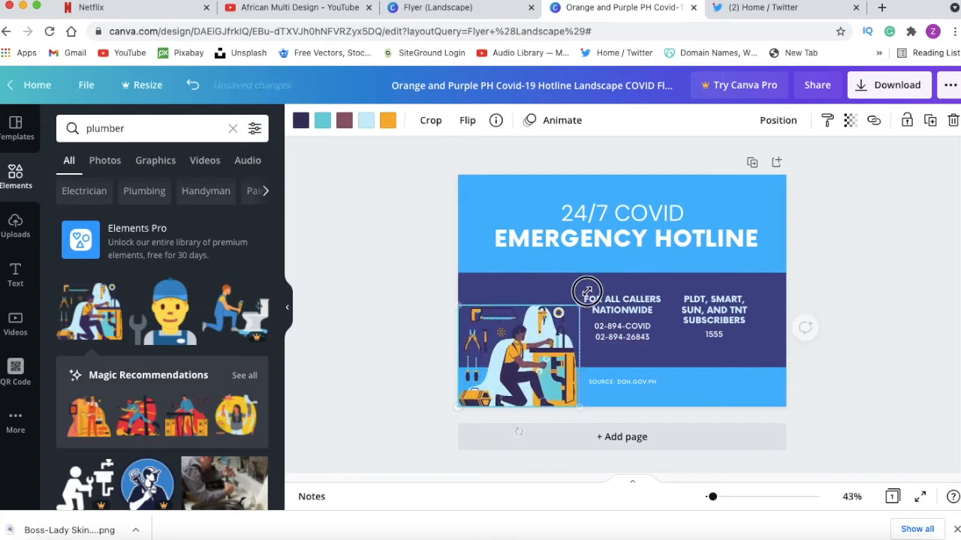
drag(587, 291, 623, 243)
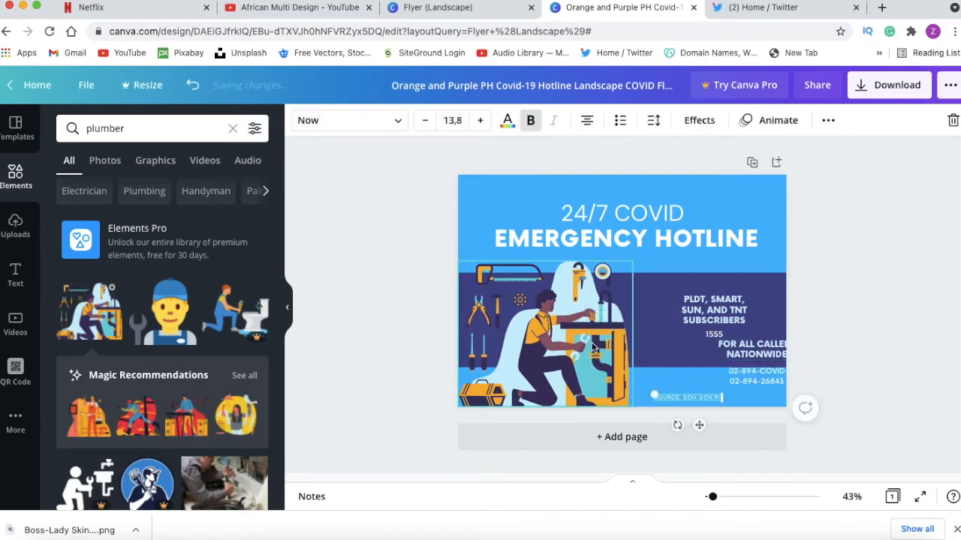
click(543, 333)
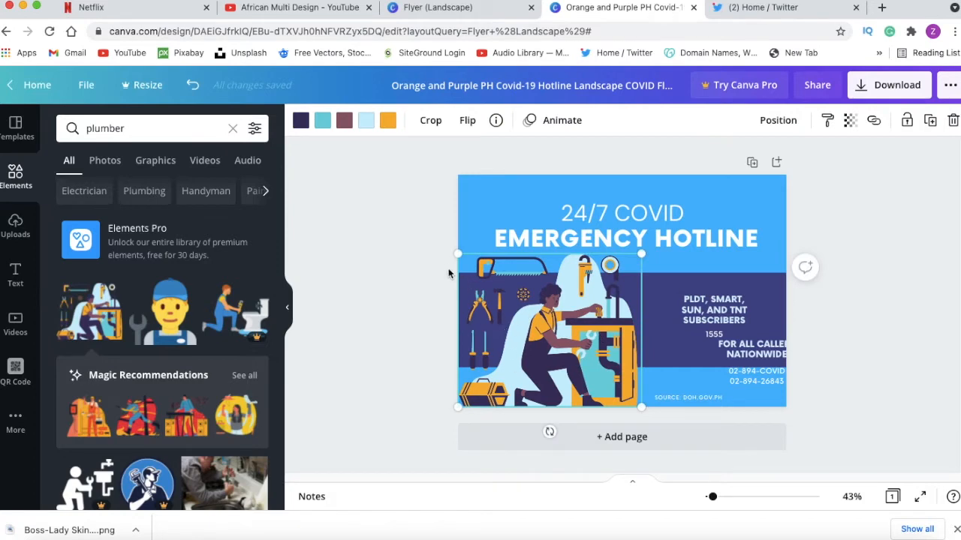
mouse_move(519, 327)
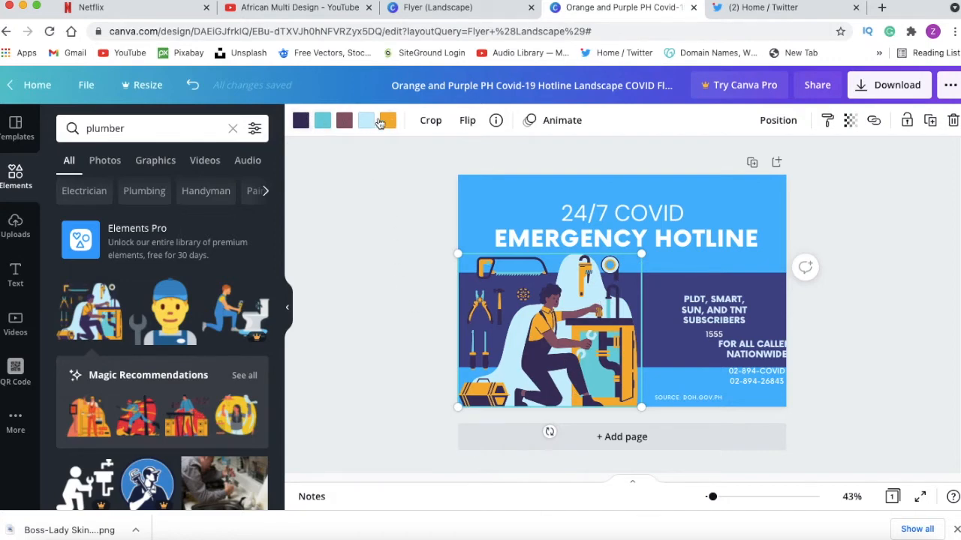
mouse_move(621, 354)
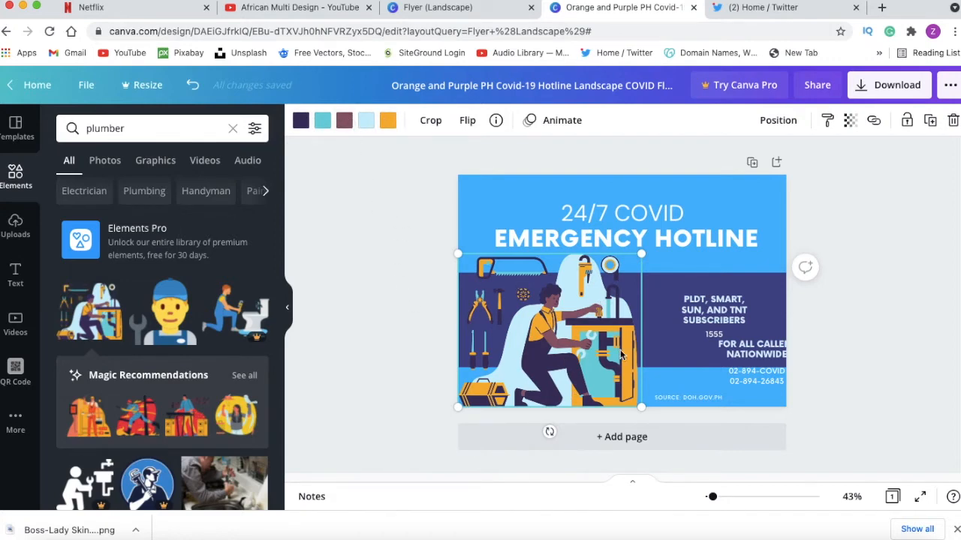
Deselect the COVID heading and add a body text box to begin the business name 'Catalyst'
click(621, 213)
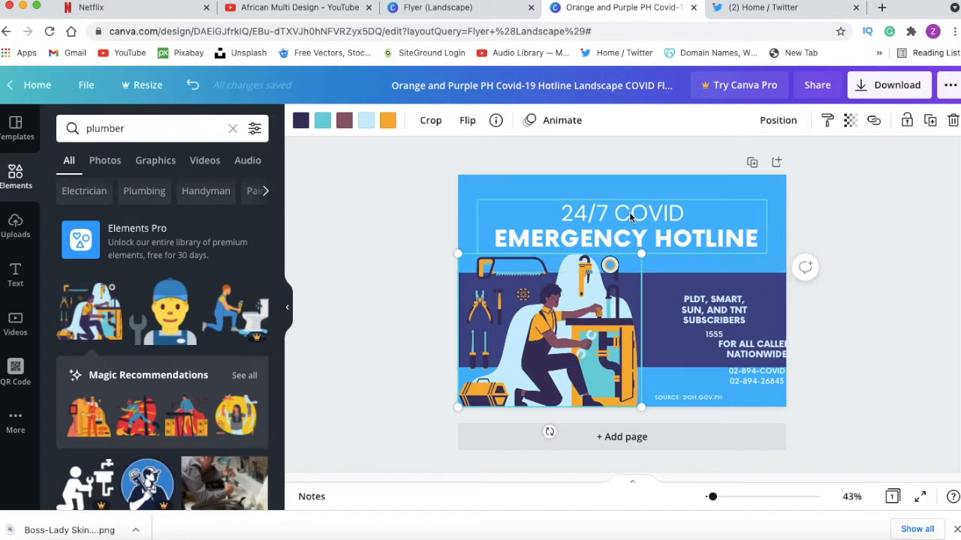
click(388, 120)
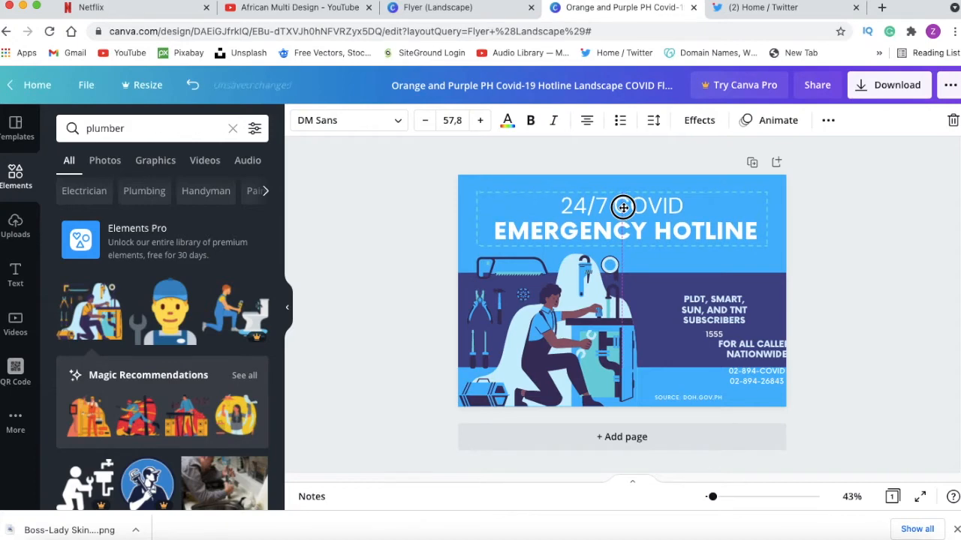
click(622, 207)
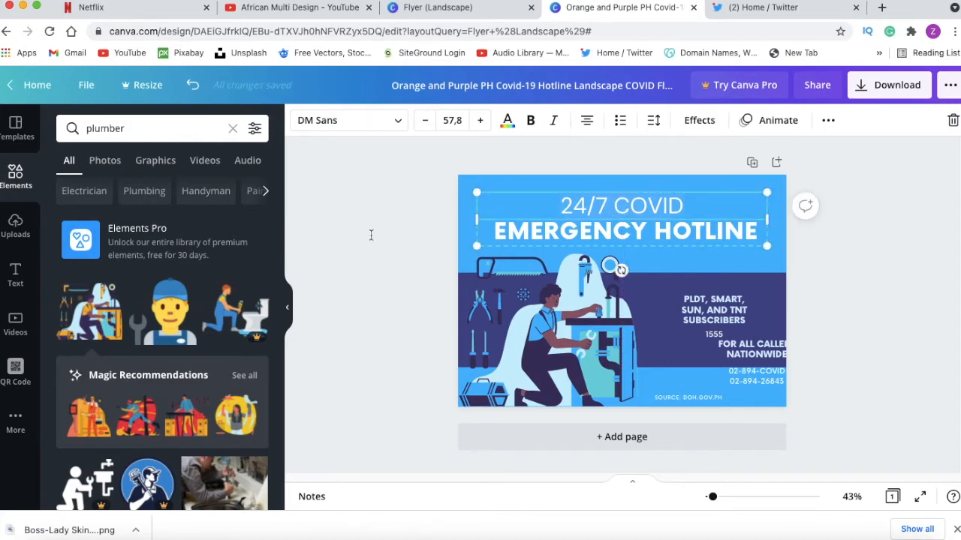
click(15, 277)
text(Catalyst PH)
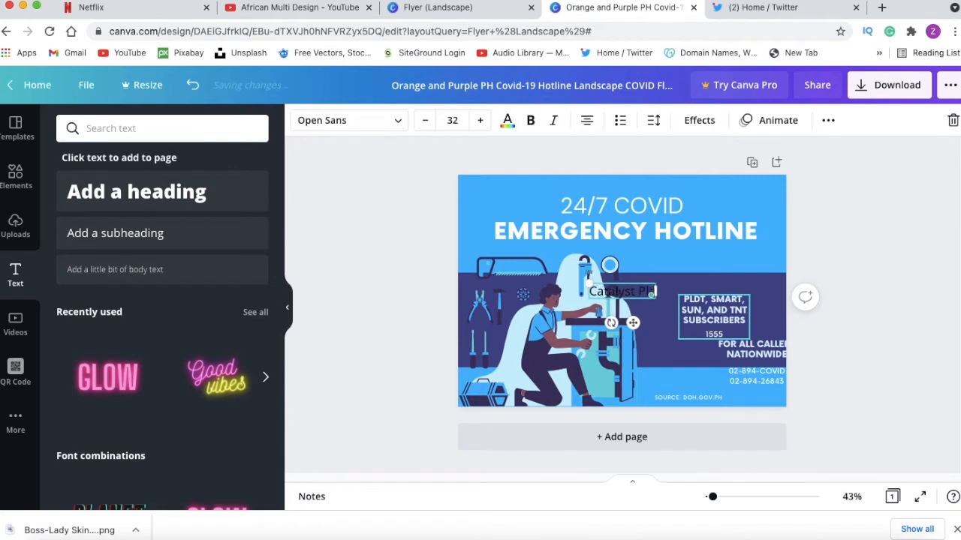
Finish the name Catalyst Plumber and move it to the top of the flyer
text(Plumb)
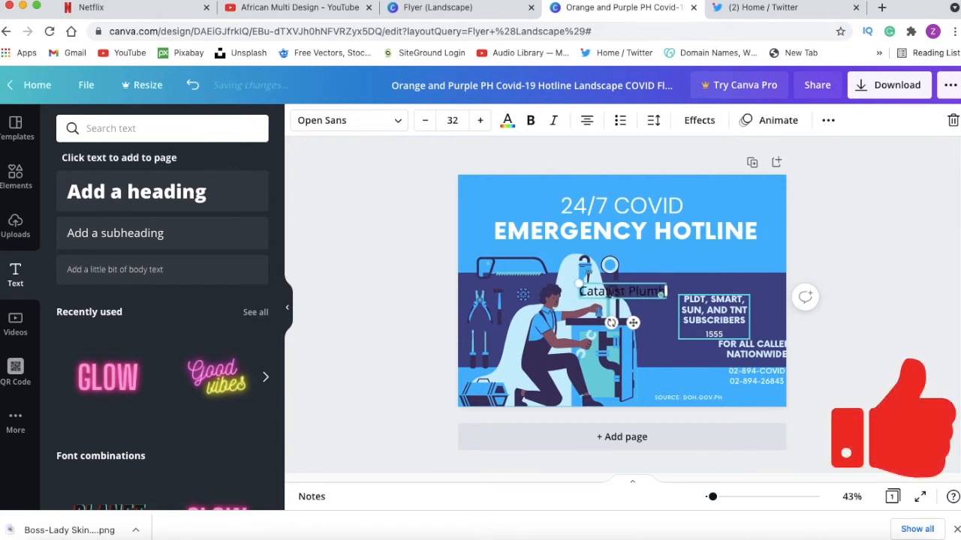
drag(622, 292, 622, 241)
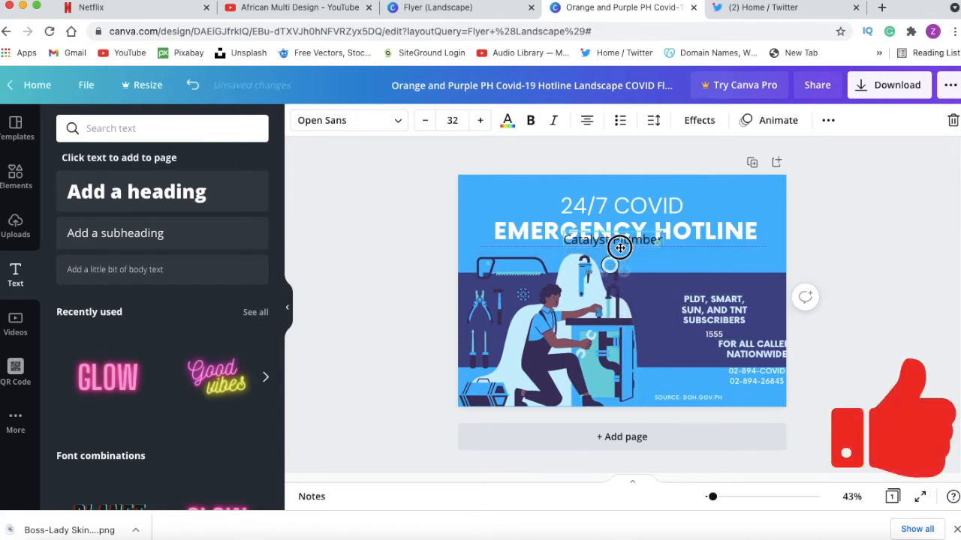
drag(619, 247, 615, 186)
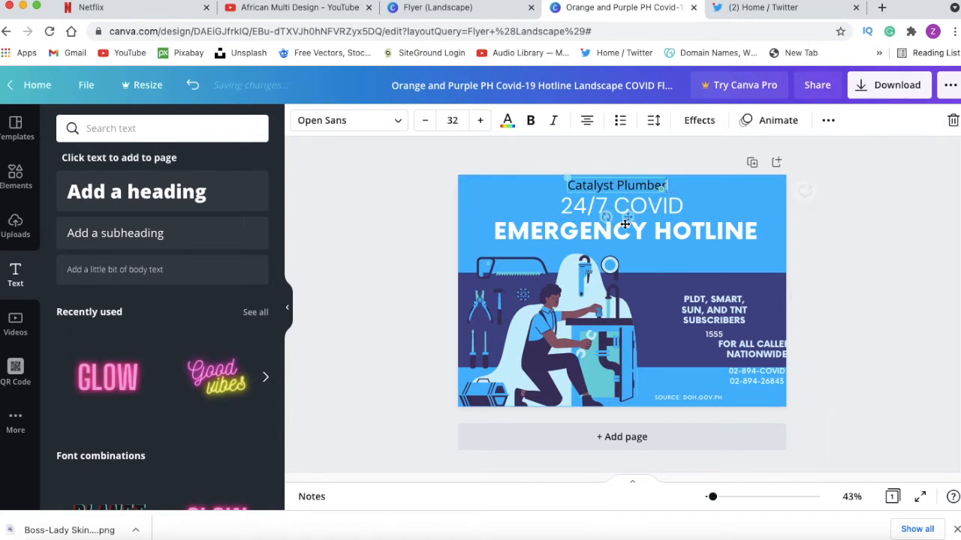
click(625, 232)
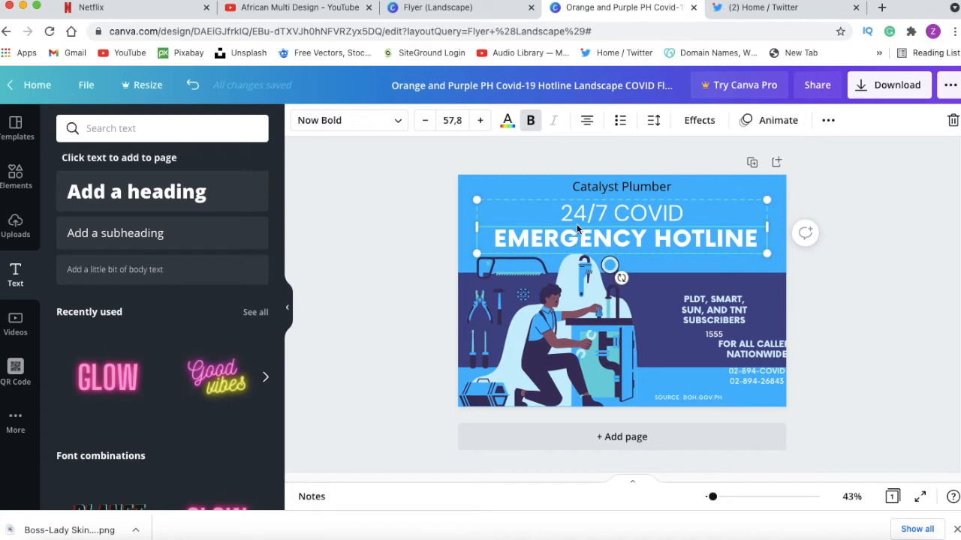
click(622, 187)
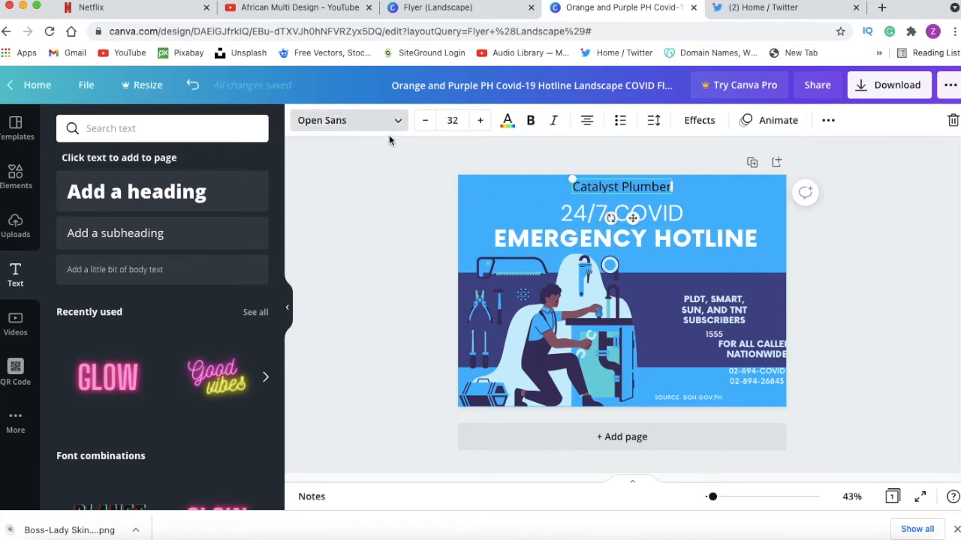
Style Catalyst Plumber in Now Bold, white, at size 47
click(349, 120)
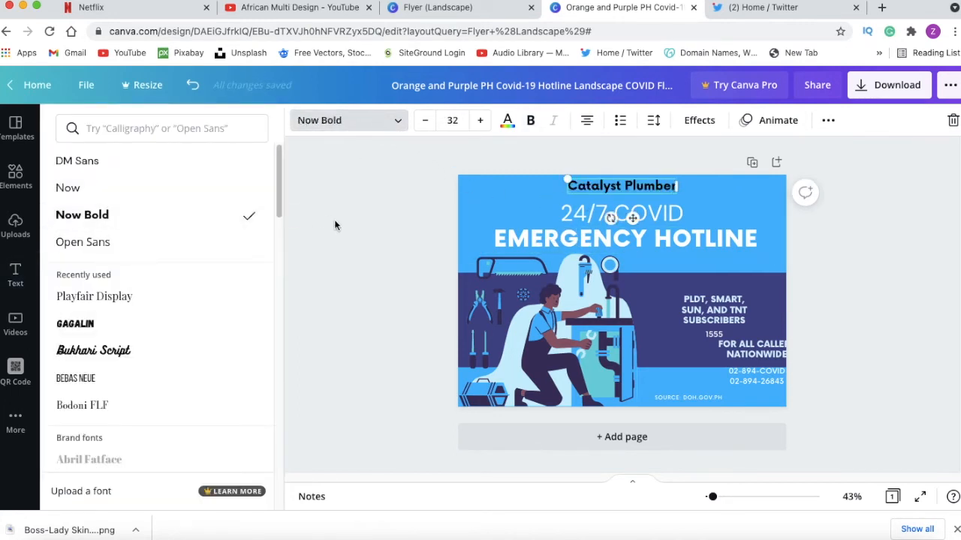
click(508, 120)
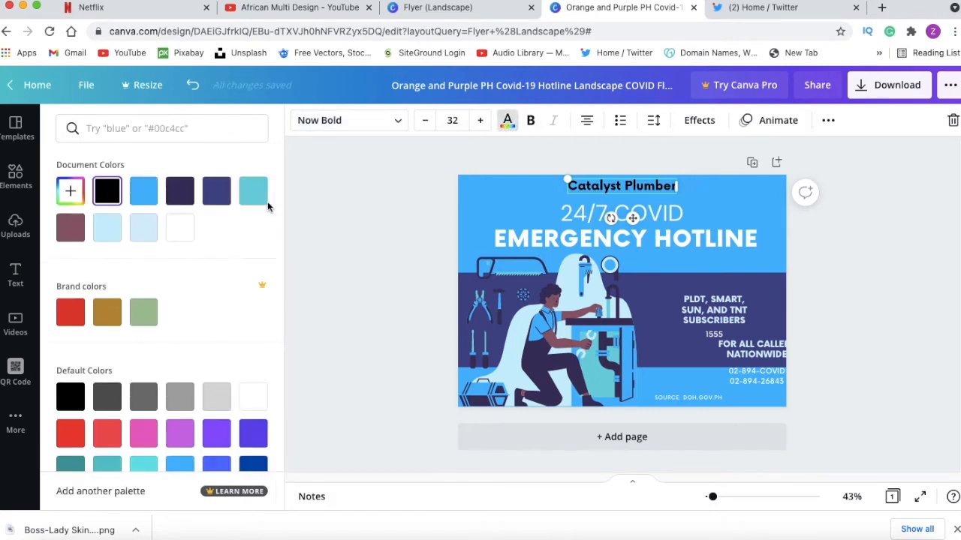
click(181, 228)
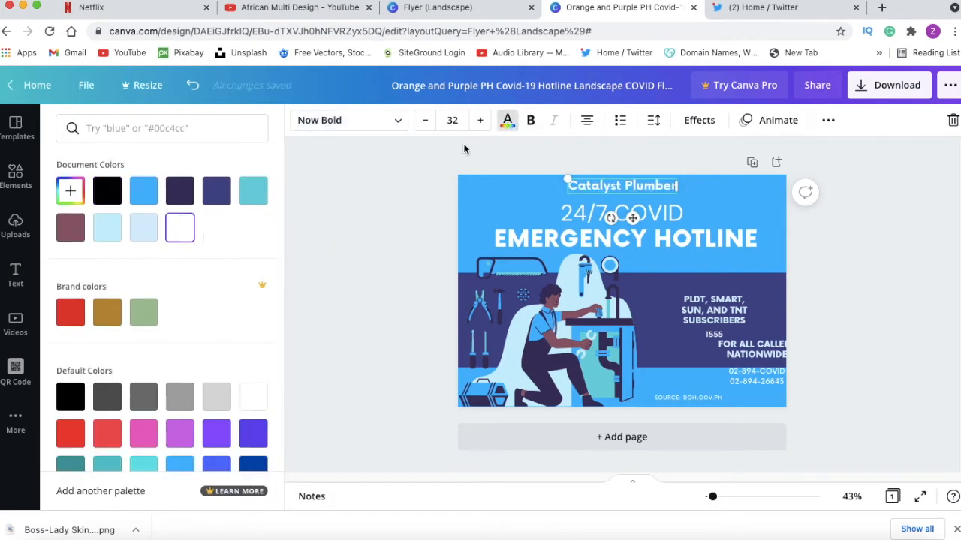
click(481, 120)
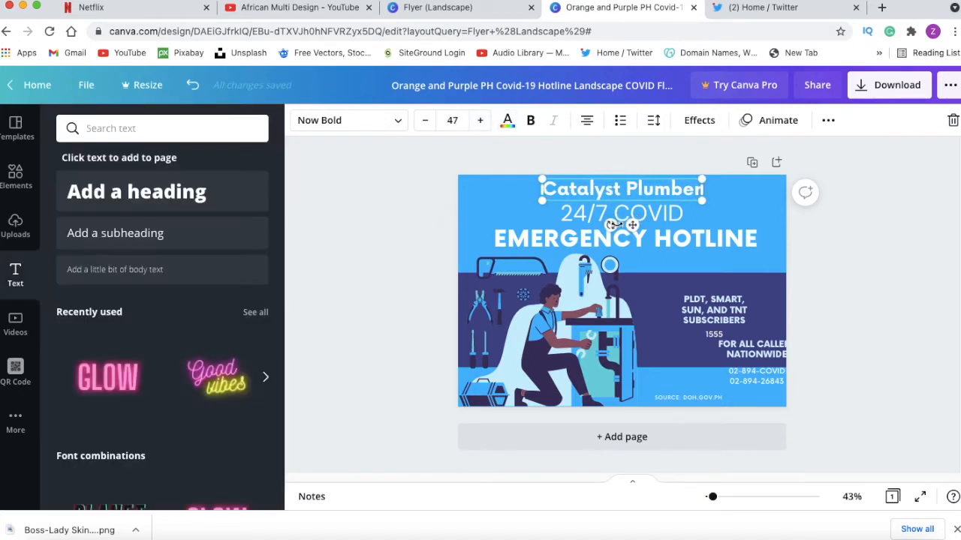
click(622, 222)
text(o)
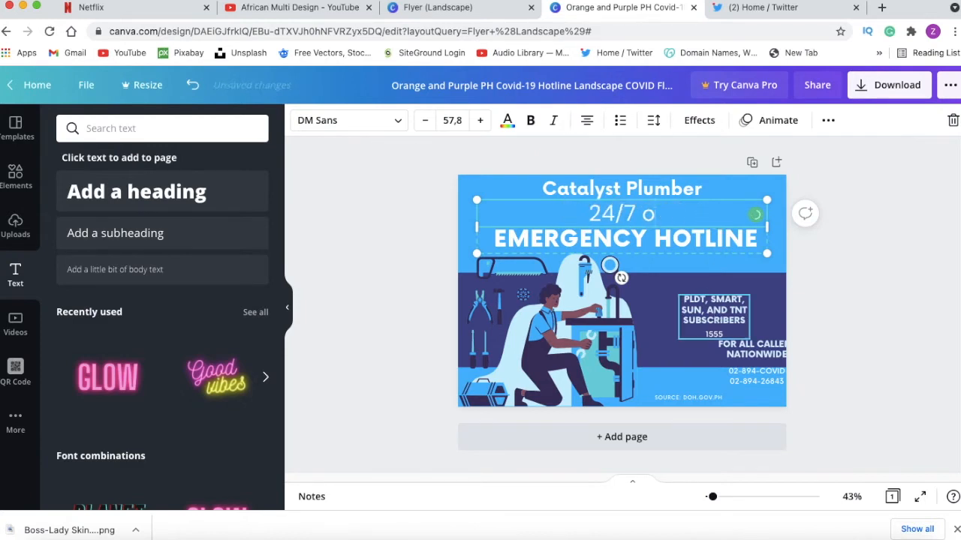
Rewrite the heading as 24/7 ON CALL with 02 00 56 78 beneath it
text(N)
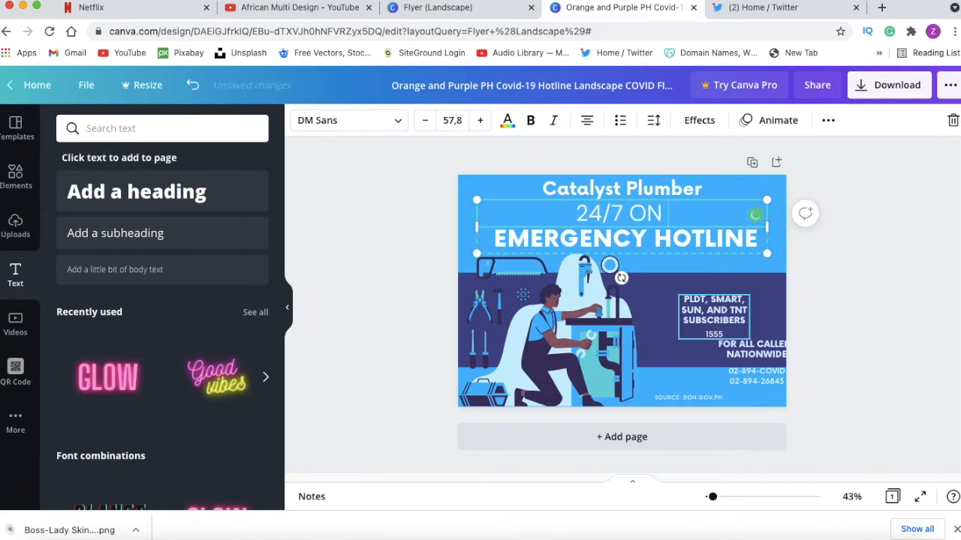
text(CALL)
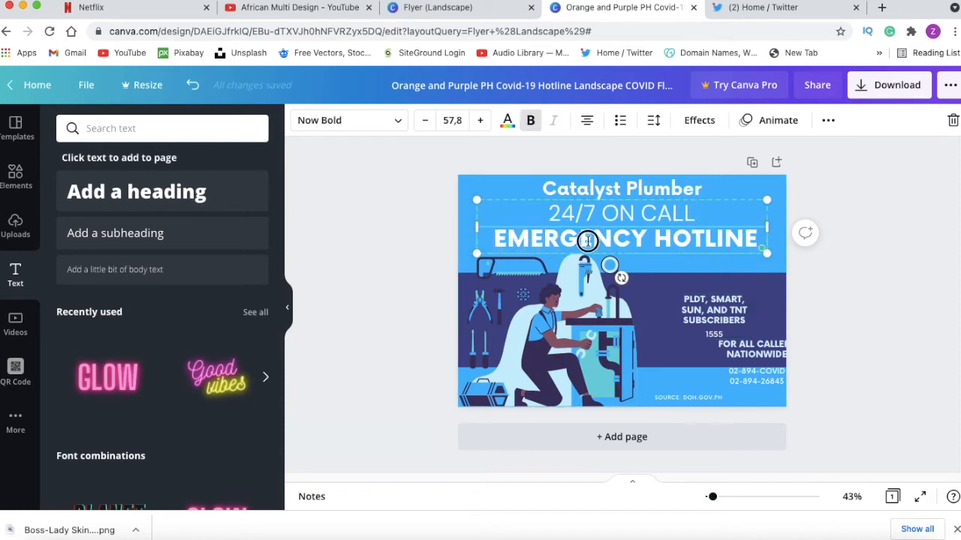
text(0)
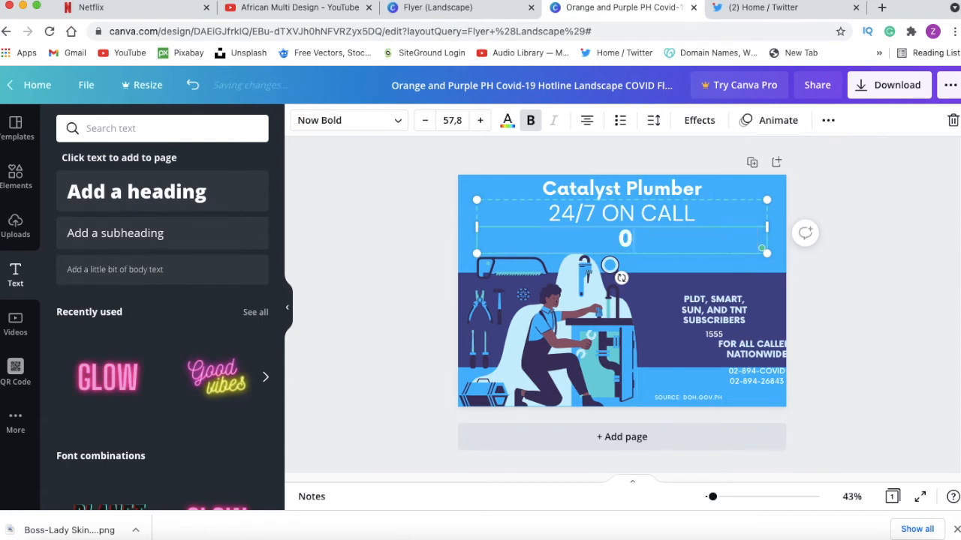
text(02 00 5)
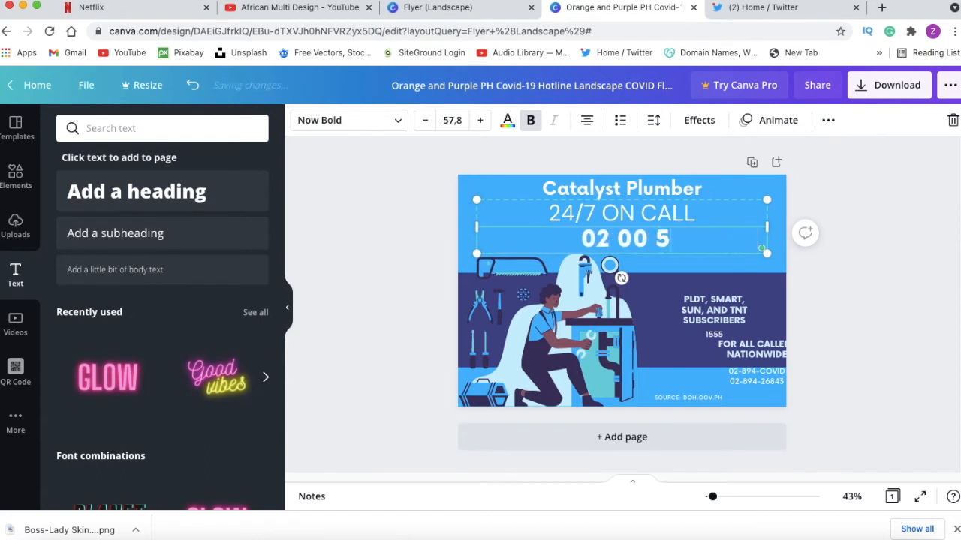
text(678)
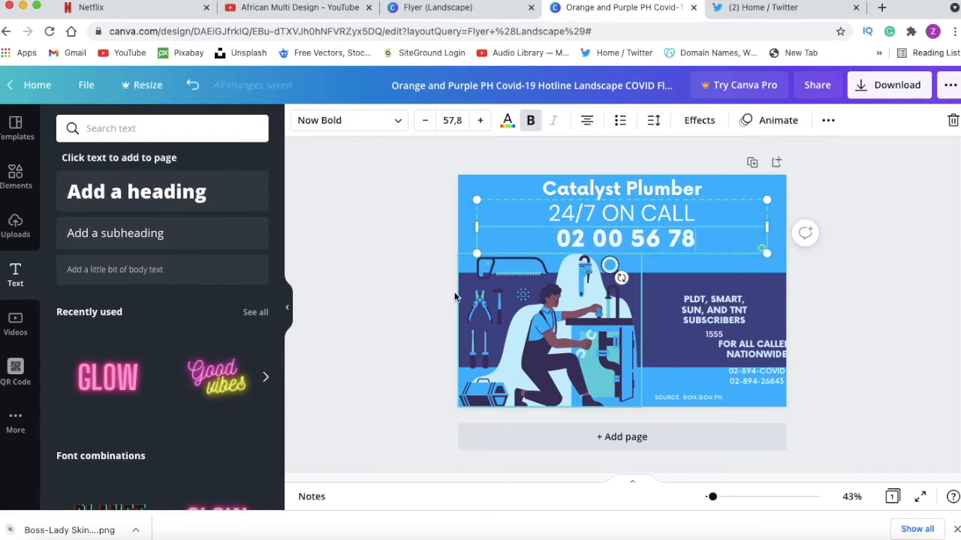
click(753, 349)
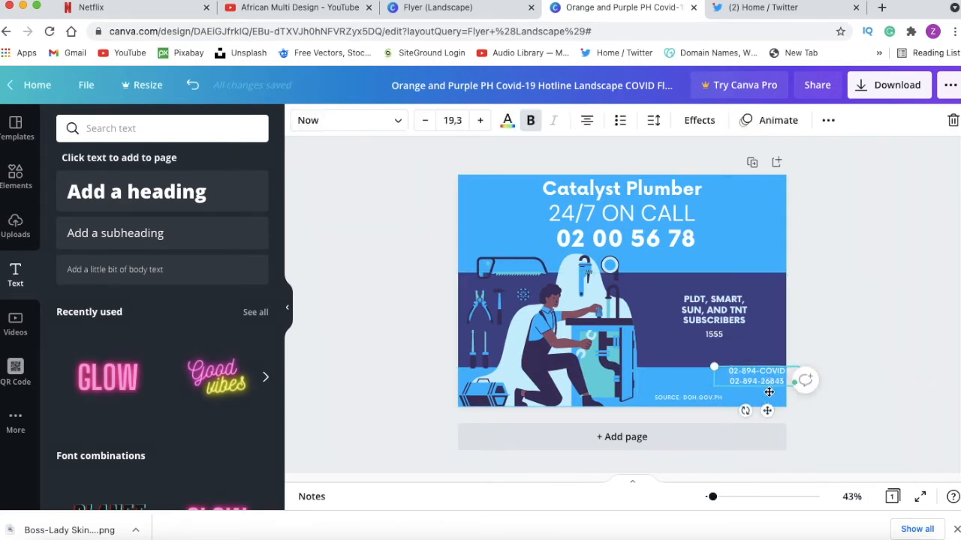
Edit the bottom-right source line to ACCRA - GHANNA and make it much larger
click(758, 375)
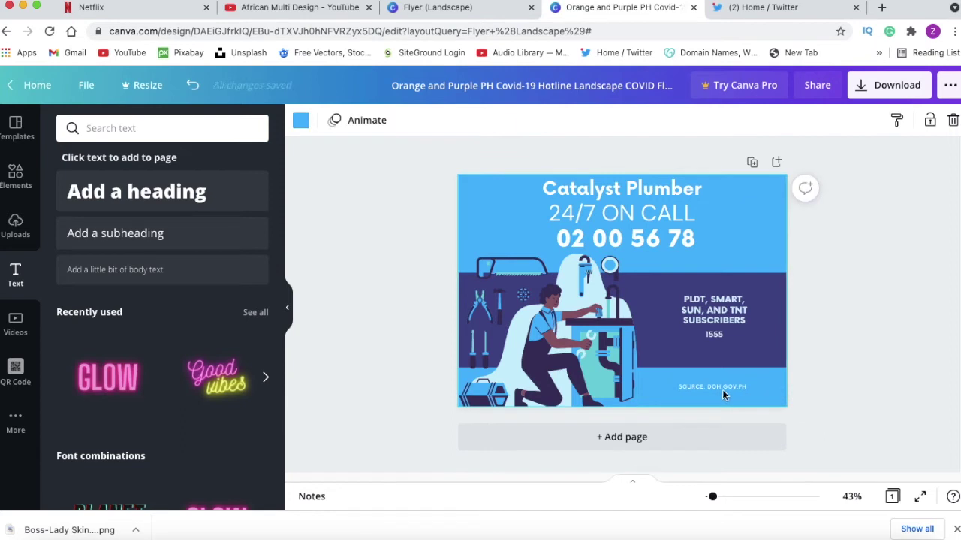
click(712, 386)
text(ACCRA - GHANA)
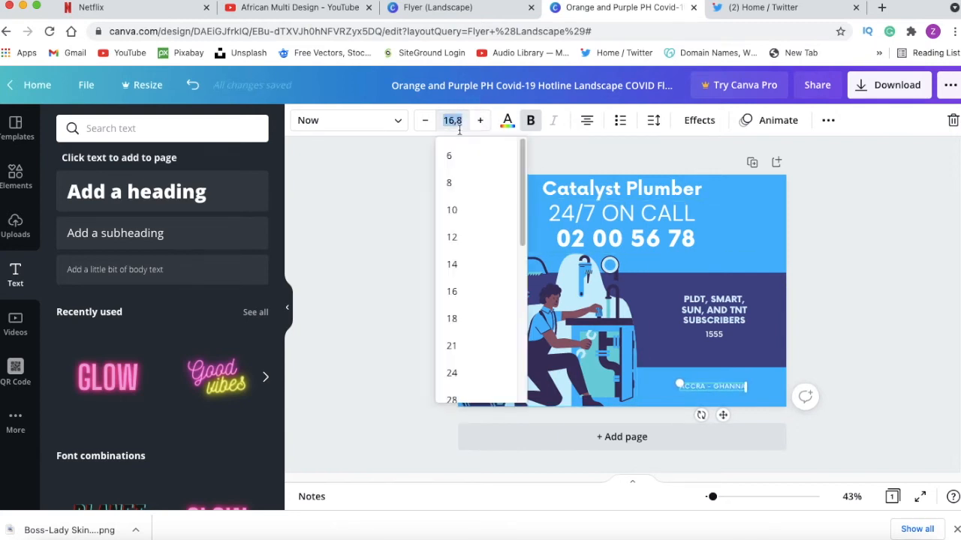
scroll(down, 3)
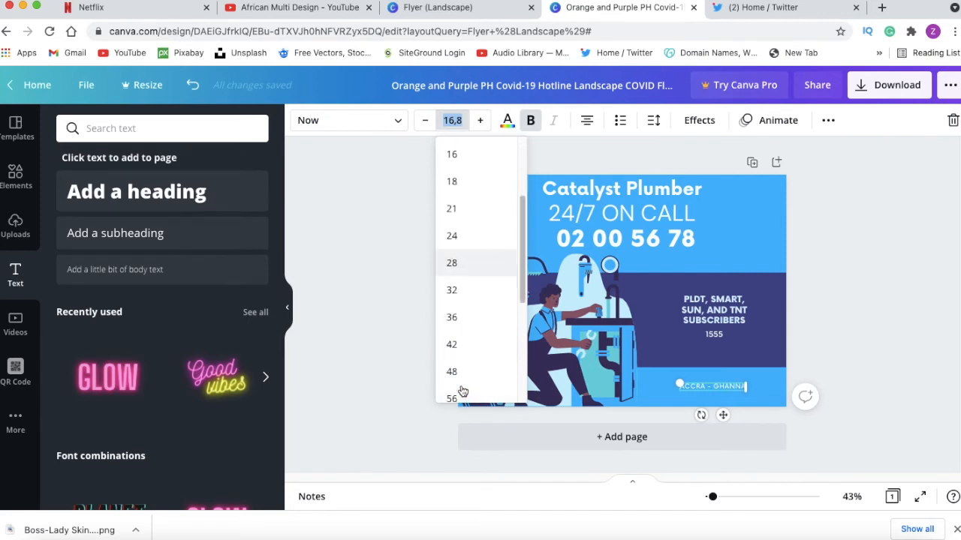
click(451, 398)
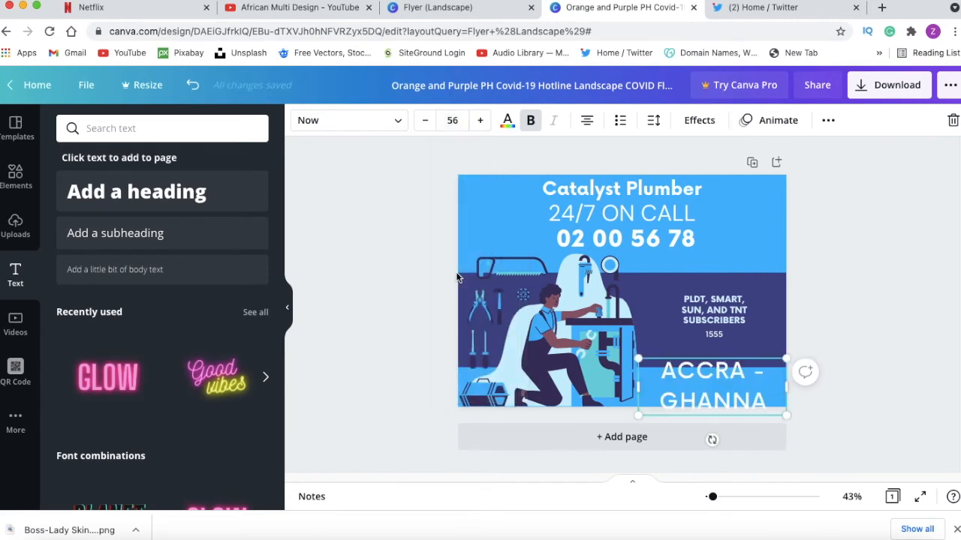
Shrink ACCRA - GHANNA back down so it fits on one line
click(451, 120)
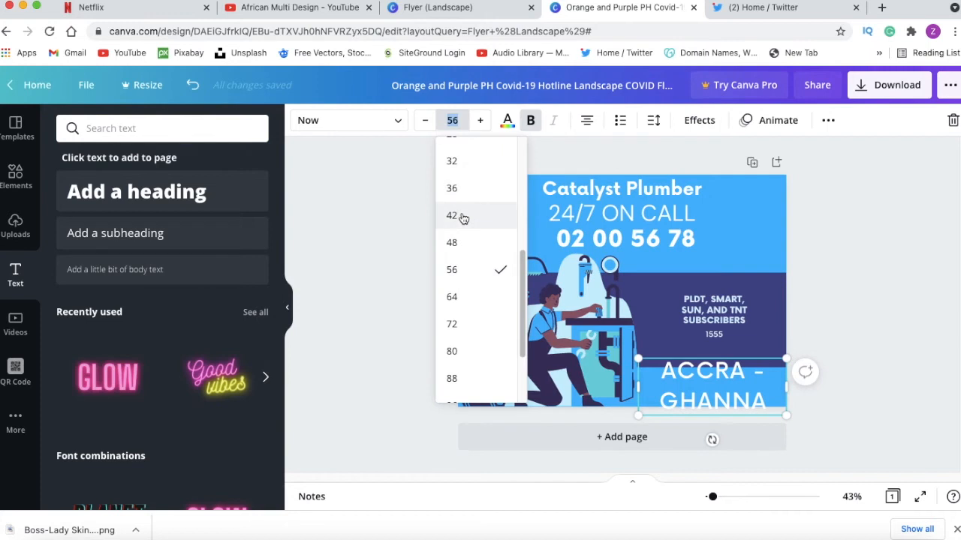
click(450, 188)
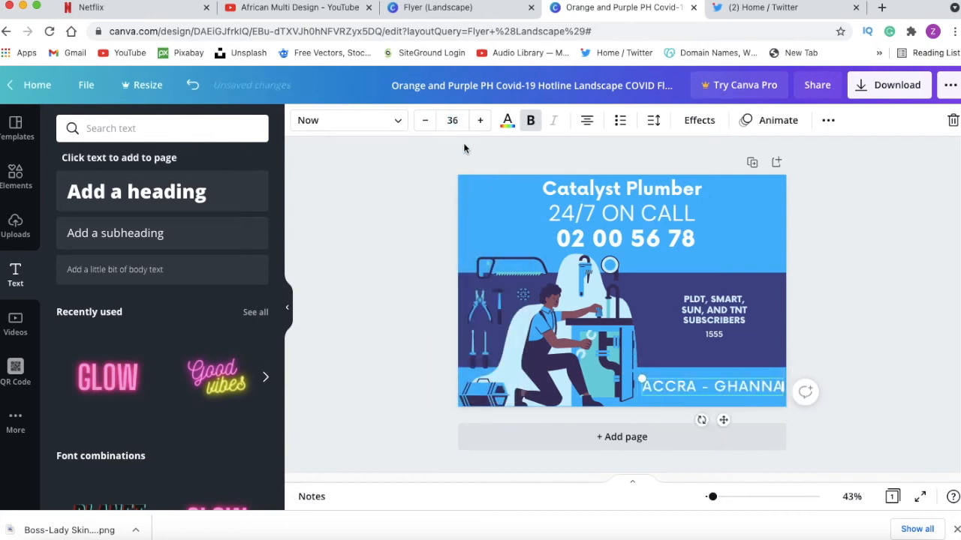
click(423, 120)
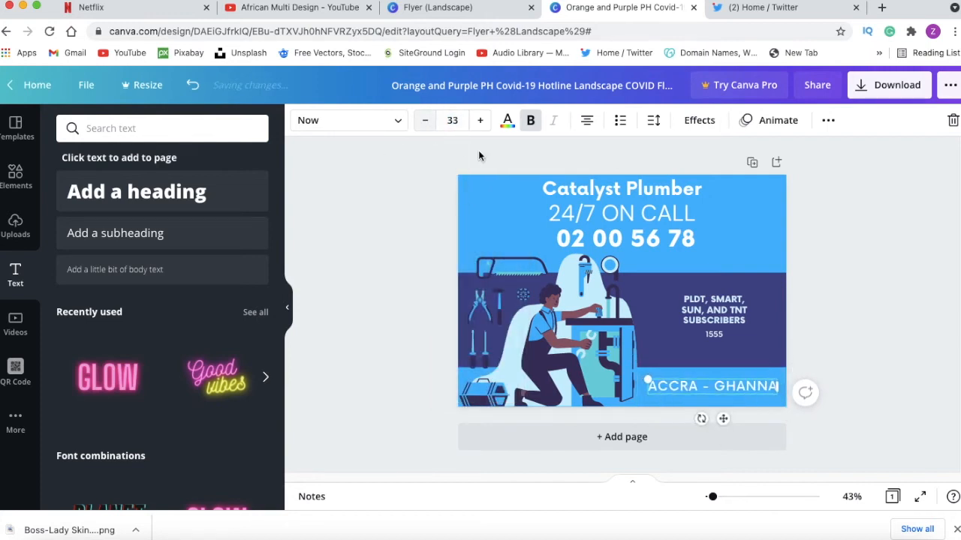
click(726, 311)
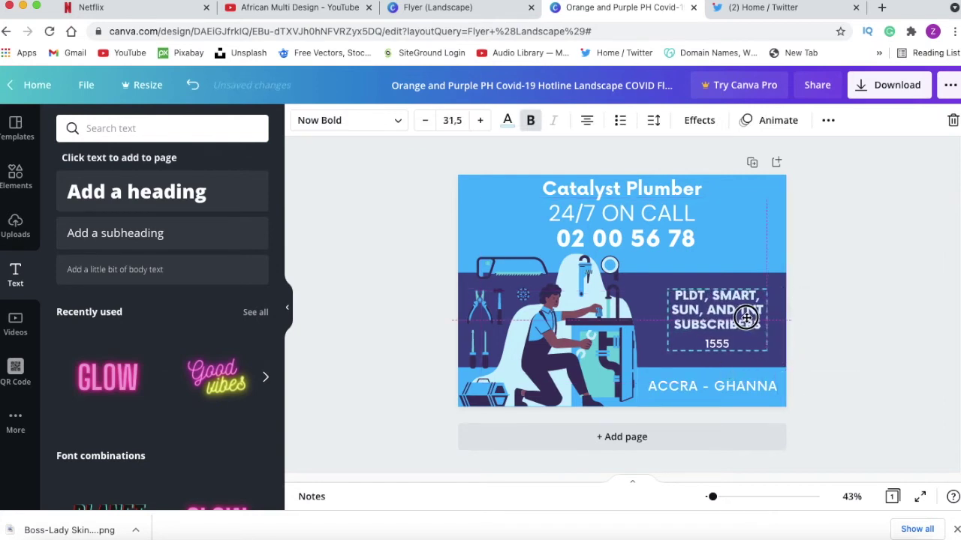
Enlarge the right-hand subscribers text block by its corner handle
click(715, 309)
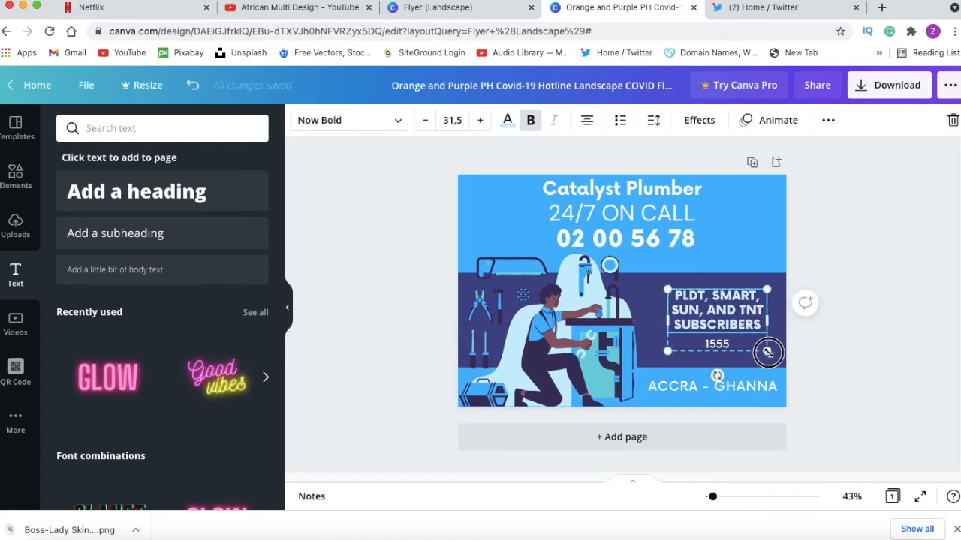
drag(769, 351, 774, 357)
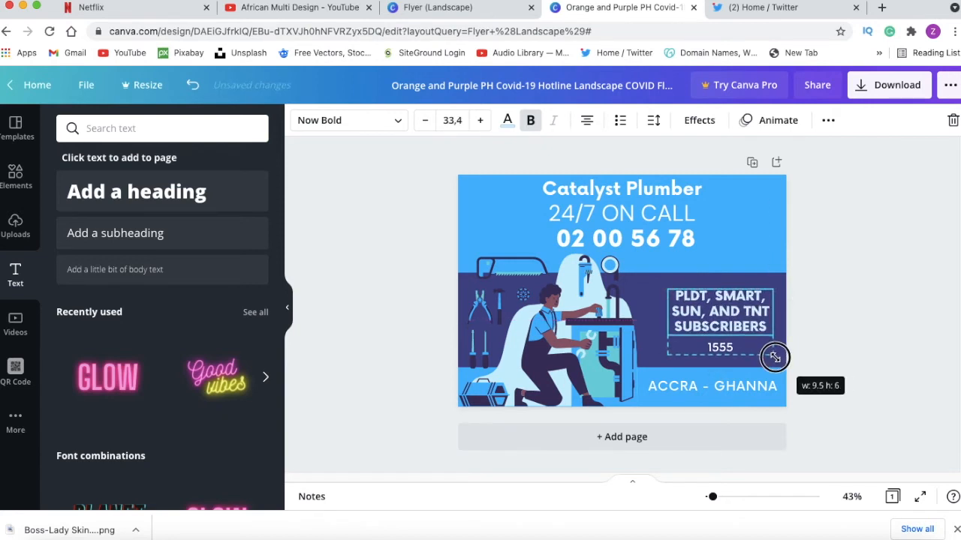
drag(774, 358, 775, 357)
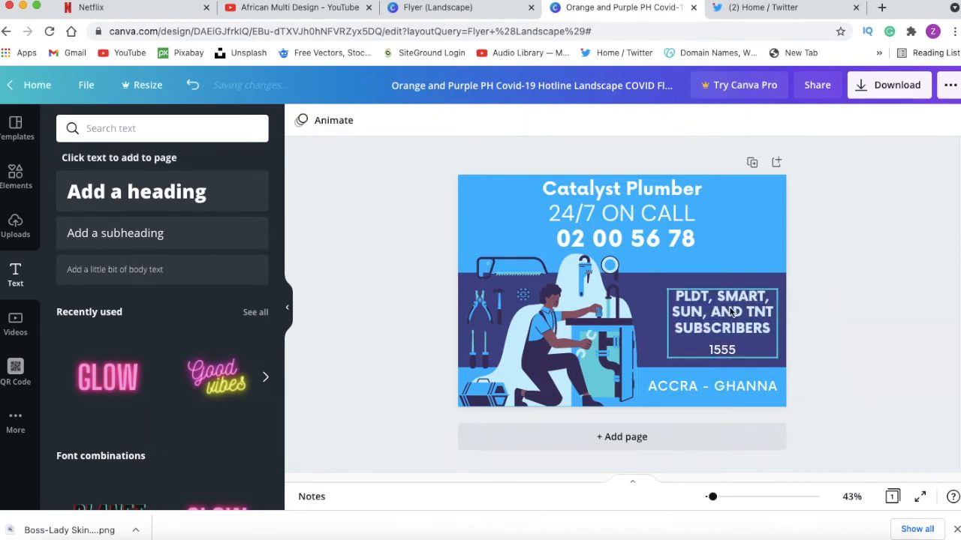
click(721, 323)
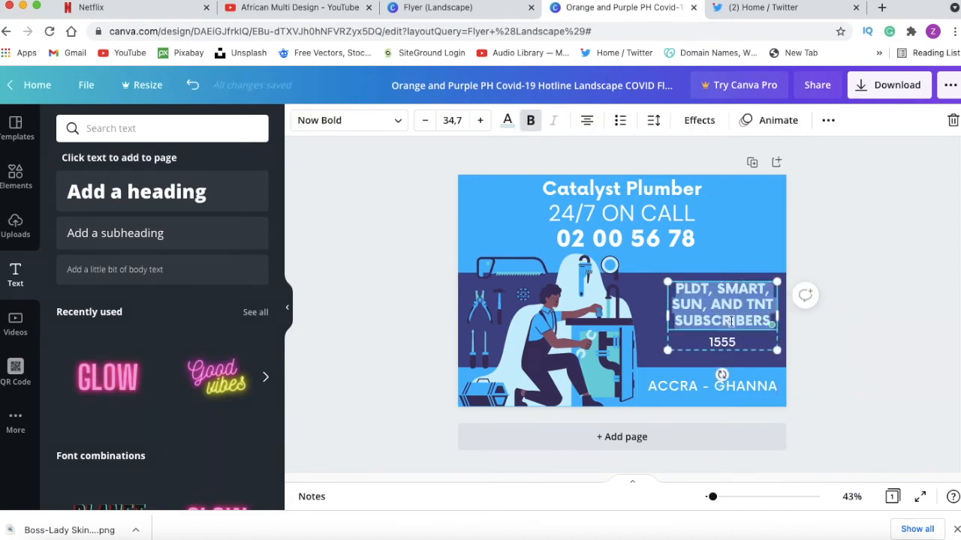
mouse_move(719, 303)
text(A)
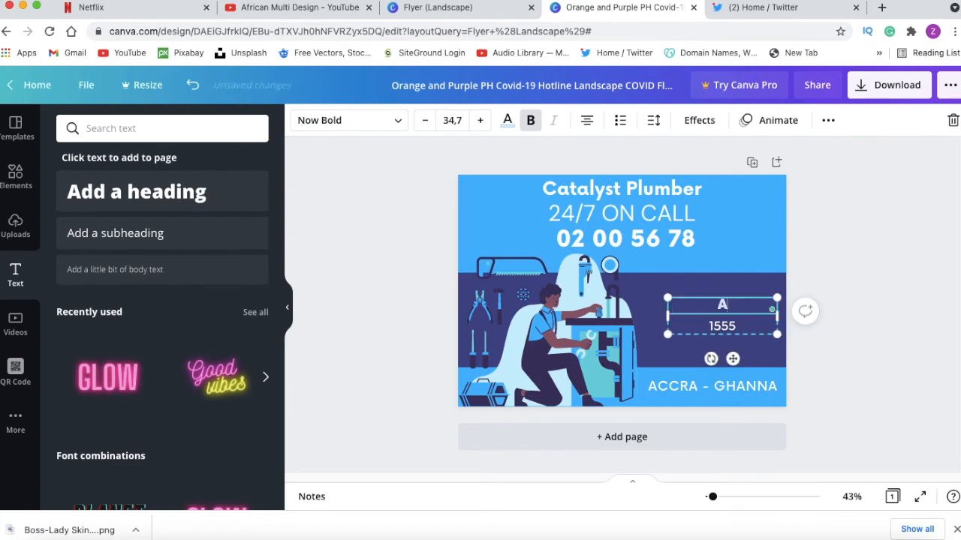
Replace the subscriber and 1555 lines with ADD TEXT and EMAIL
text(DD)
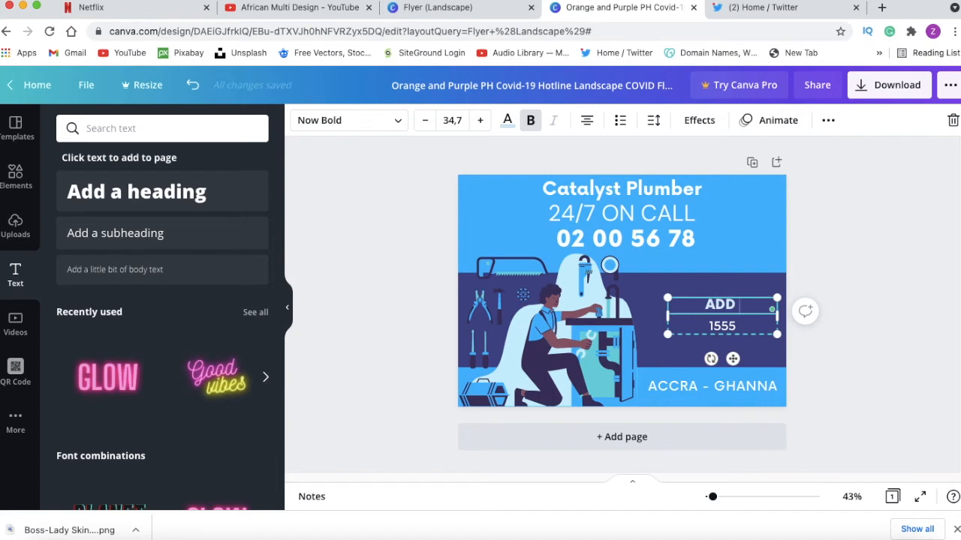
text(TEXT)
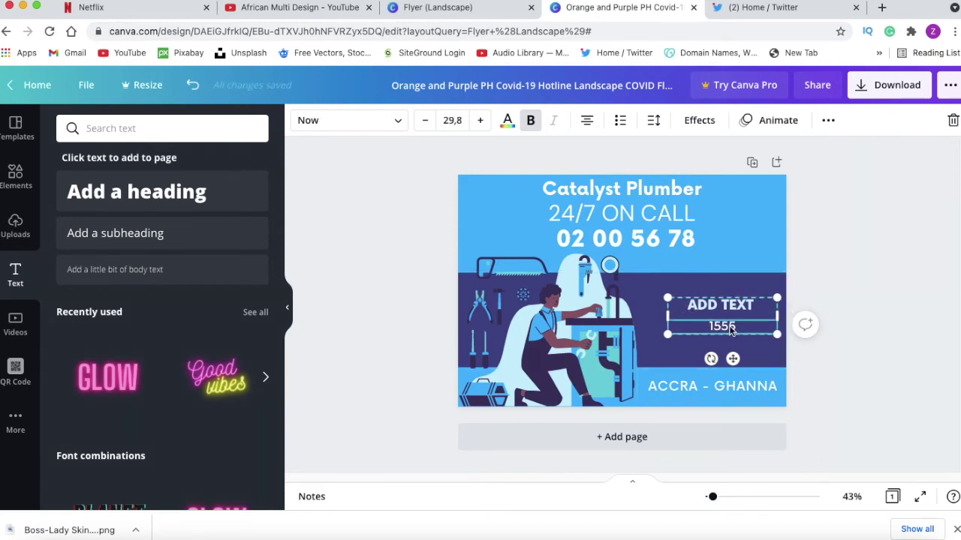
text(EMAIL)
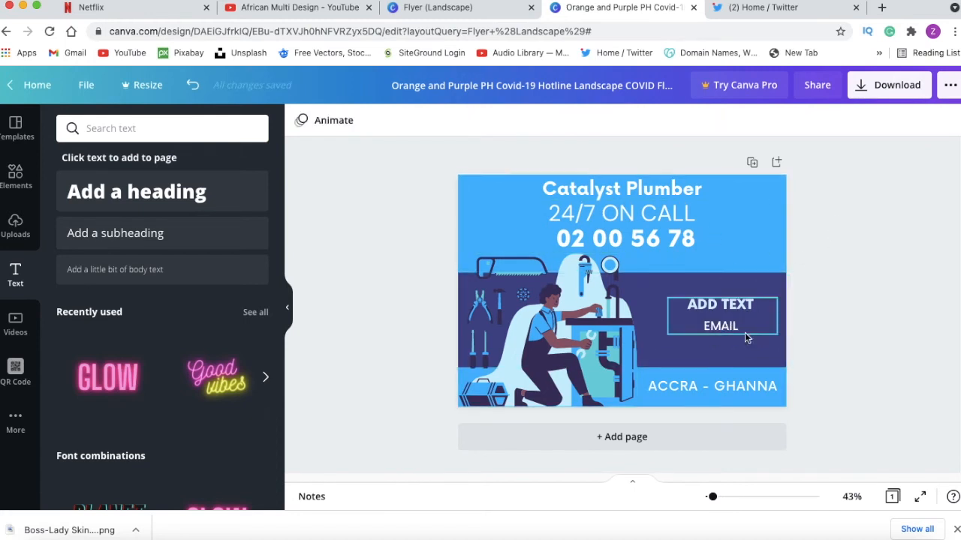
click(862, 264)
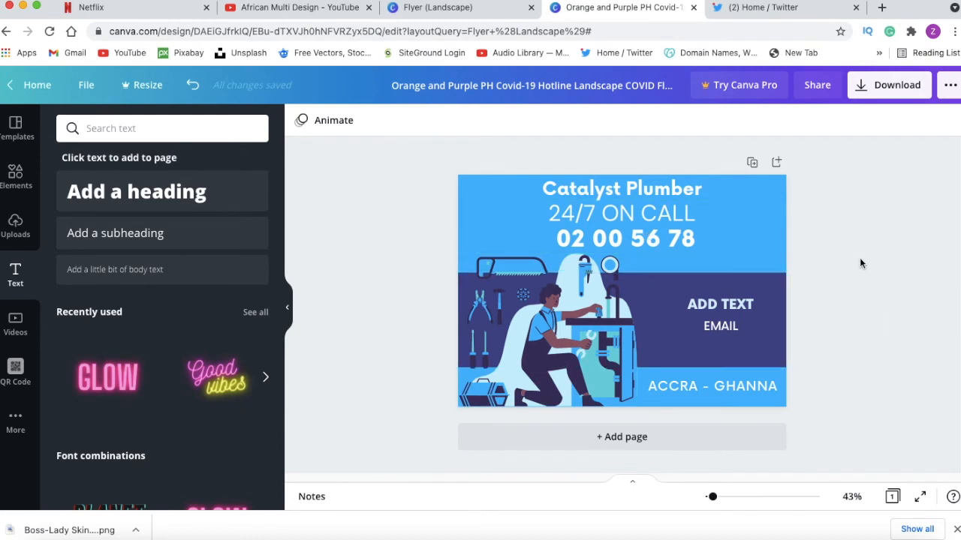
mouse_move(495, 219)
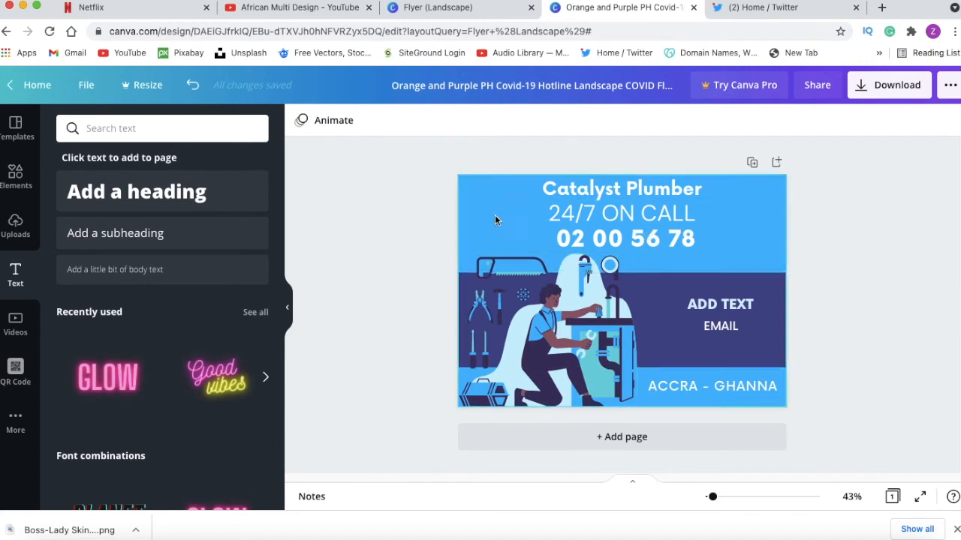
mouse_move(700, 276)
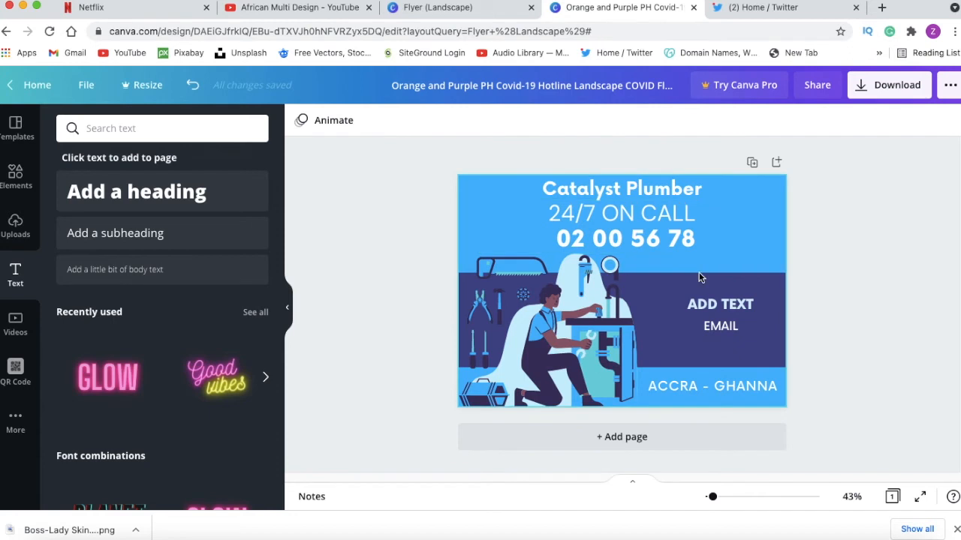
Download the plumber flyer as a PNG image
click(889, 85)
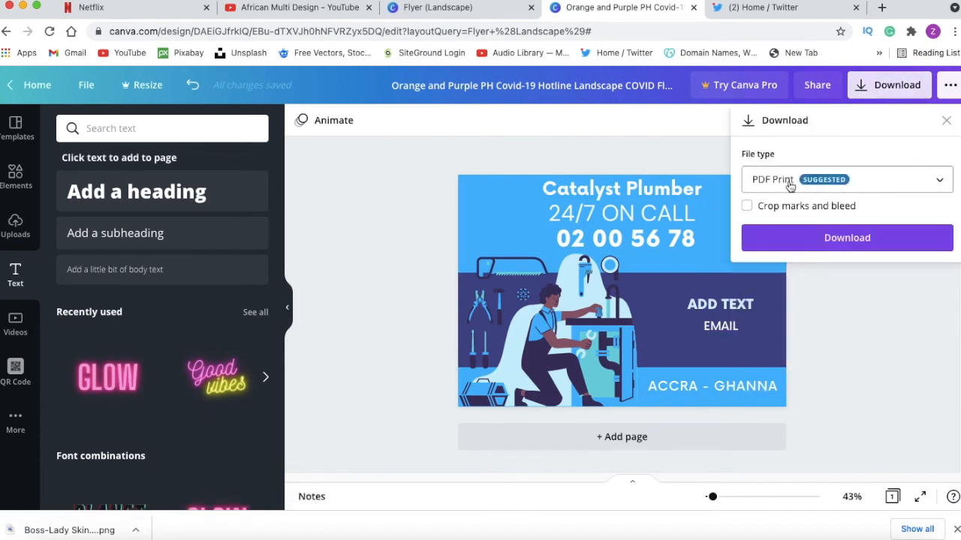
mouse_move(844, 187)
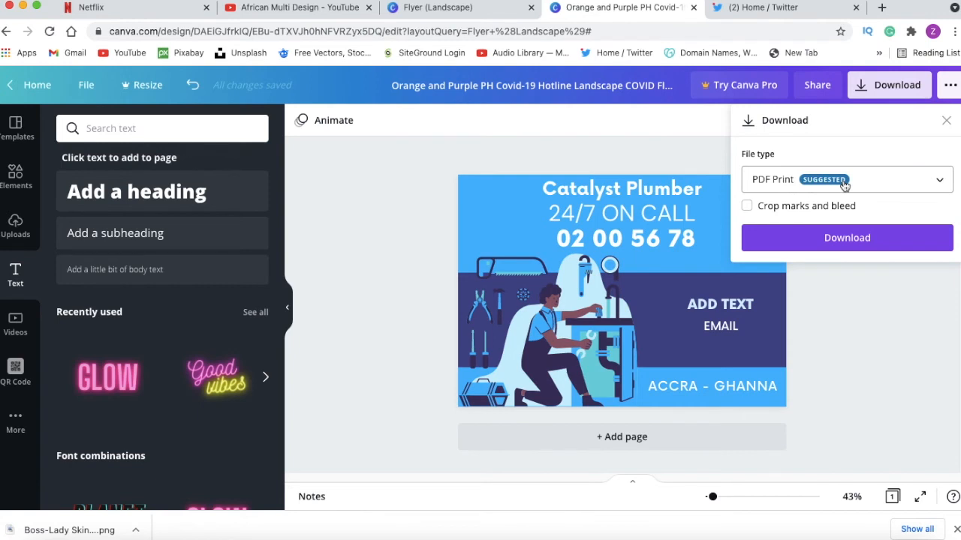
mouse_move(878, 183)
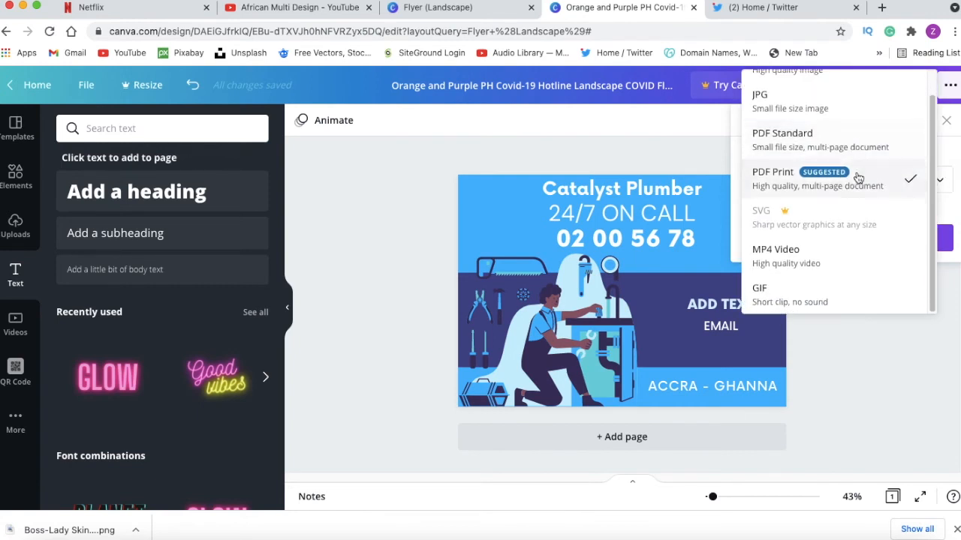
scroll(up, 3)
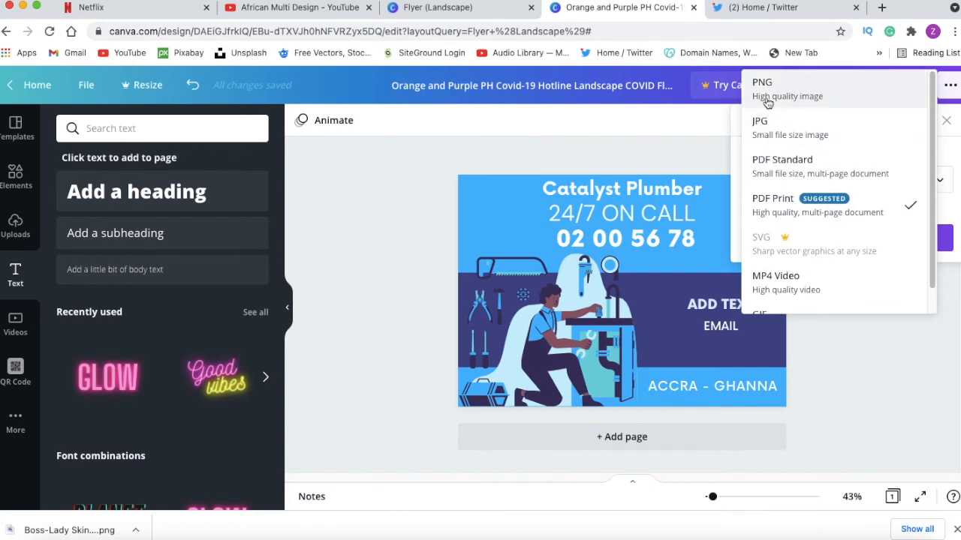
click(763, 82)
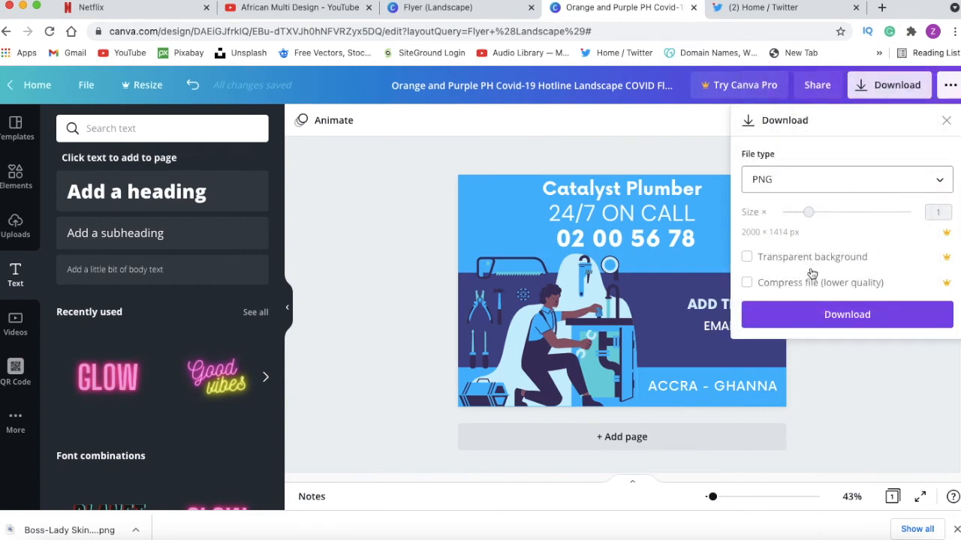
click(847, 315)
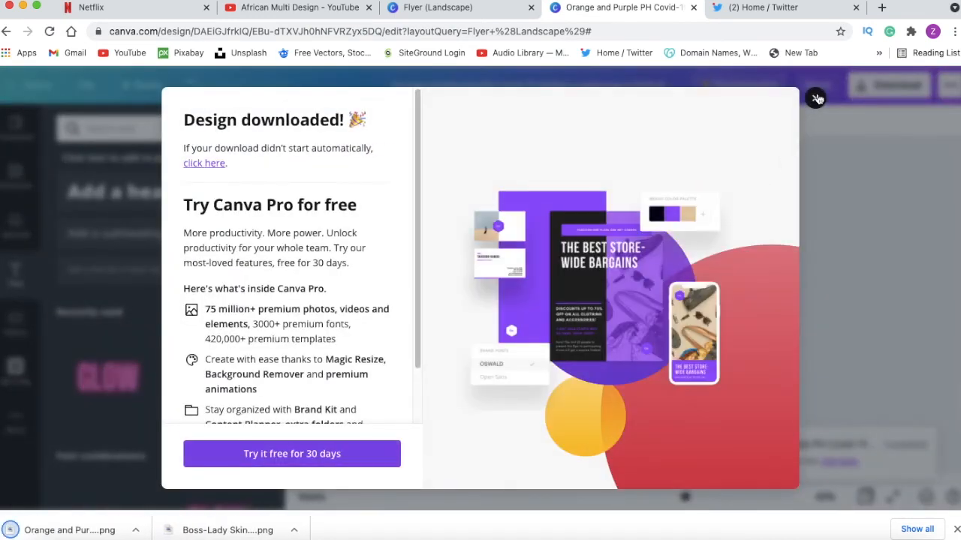
click(816, 98)
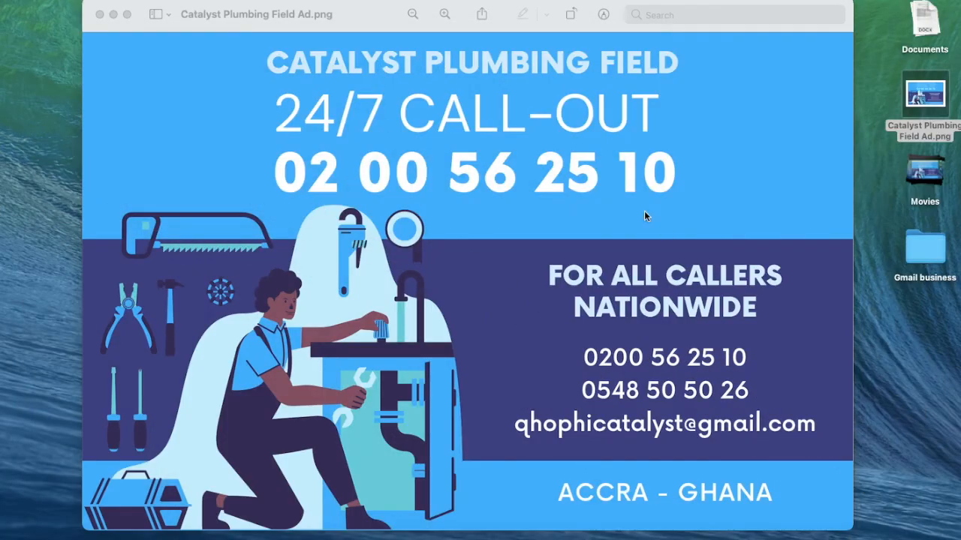
mouse_move(330, 513)
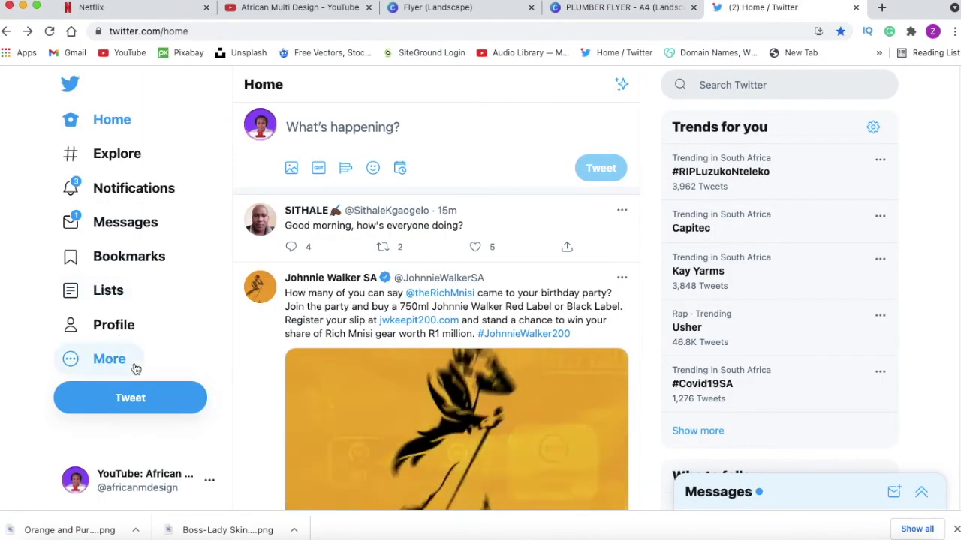
Compose a new tweet and attach the Catalyst Plumbing flyer PNG from the file dialog
click(129, 396)
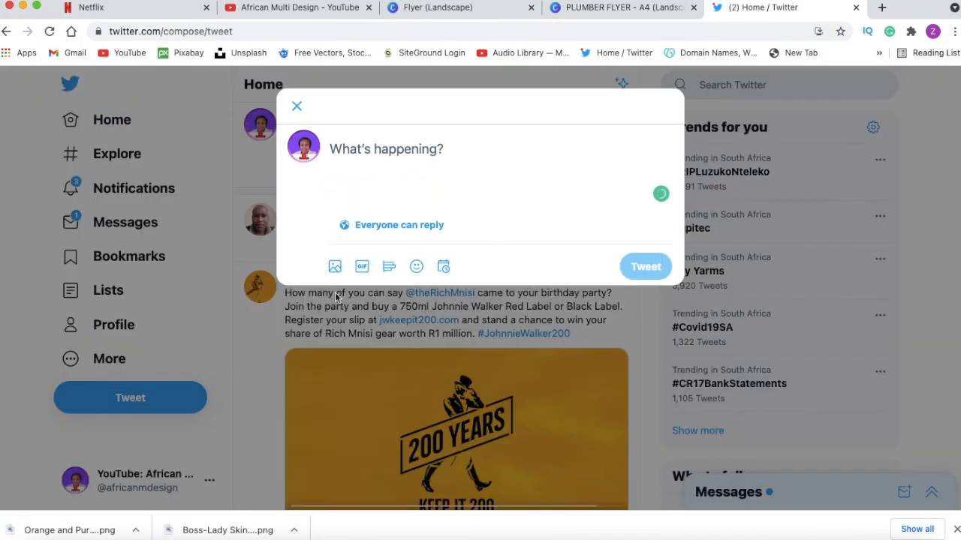
mouse_move(336, 281)
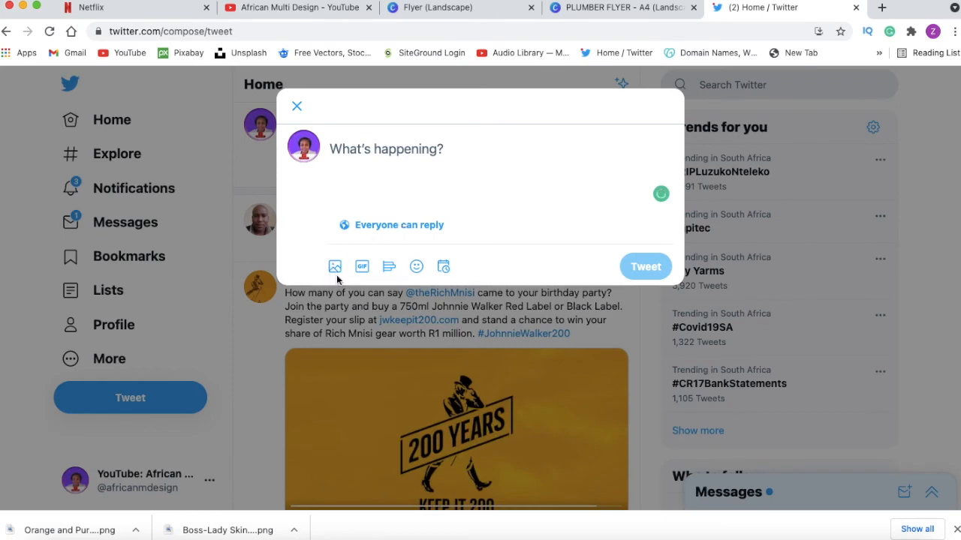
click(335, 267)
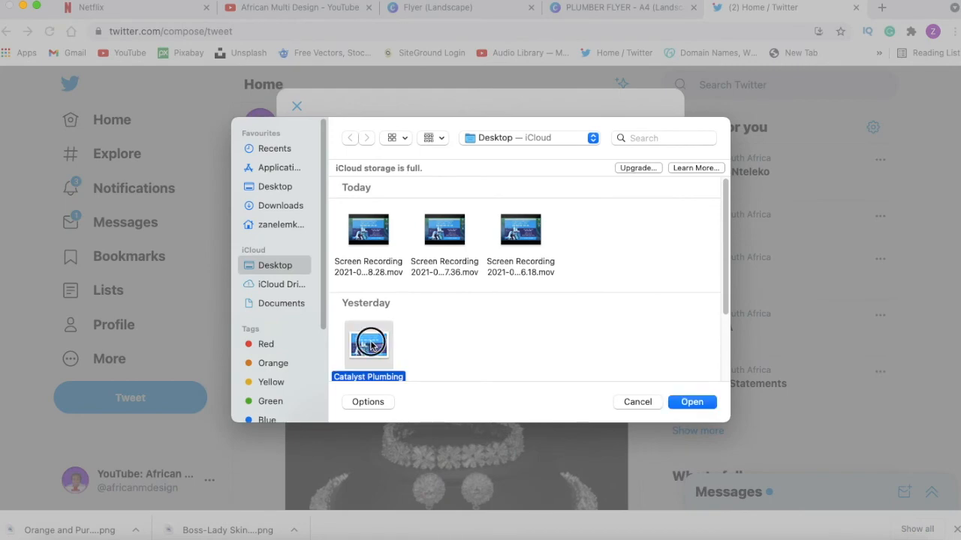
click(637, 402)
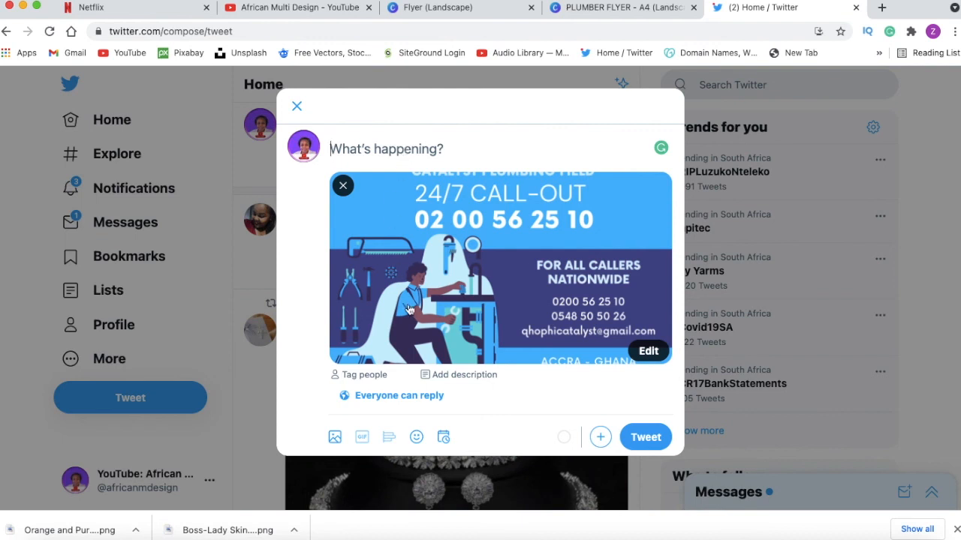
mouse_move(549, 321)
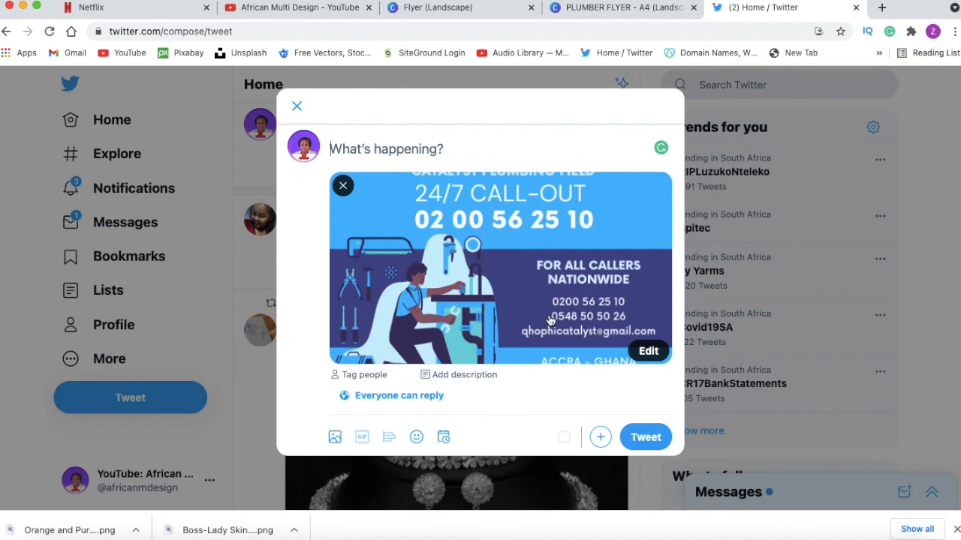
mouse_move(552, 345)
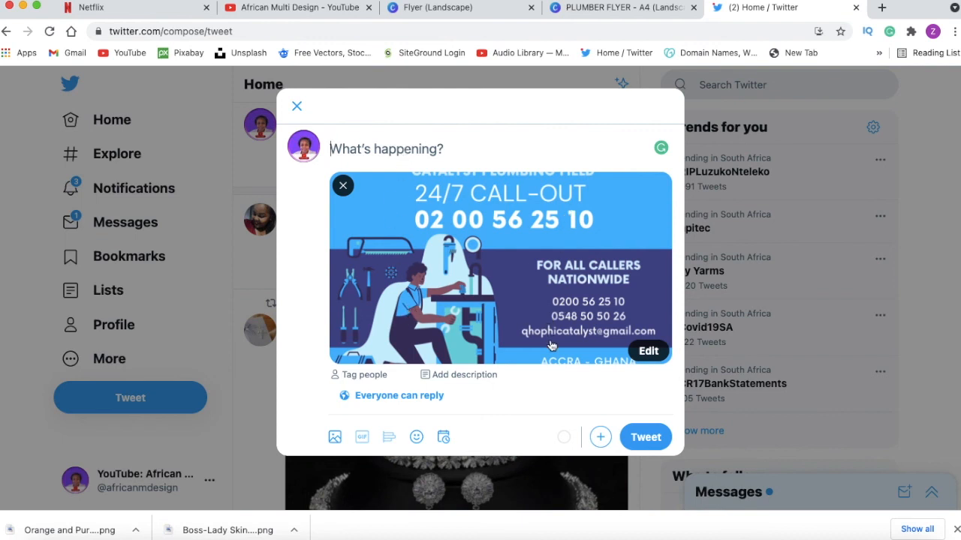